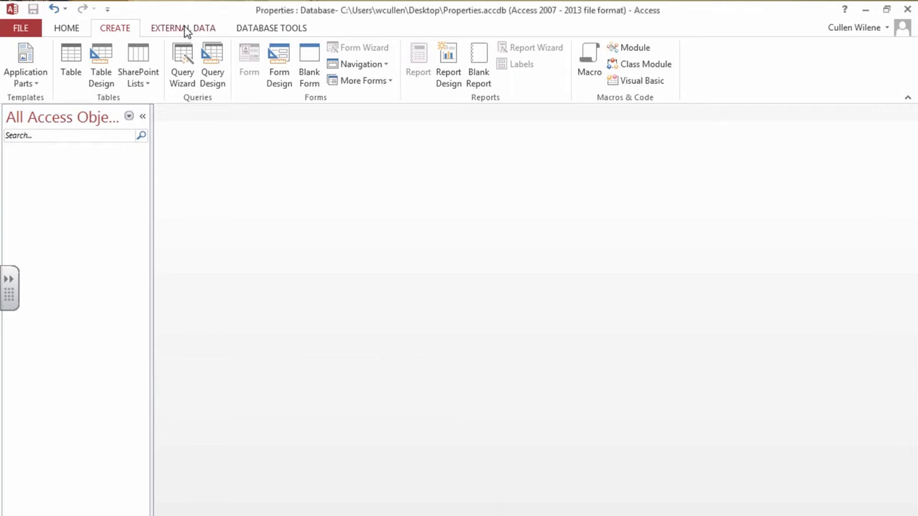
mouse_move(185, 33)
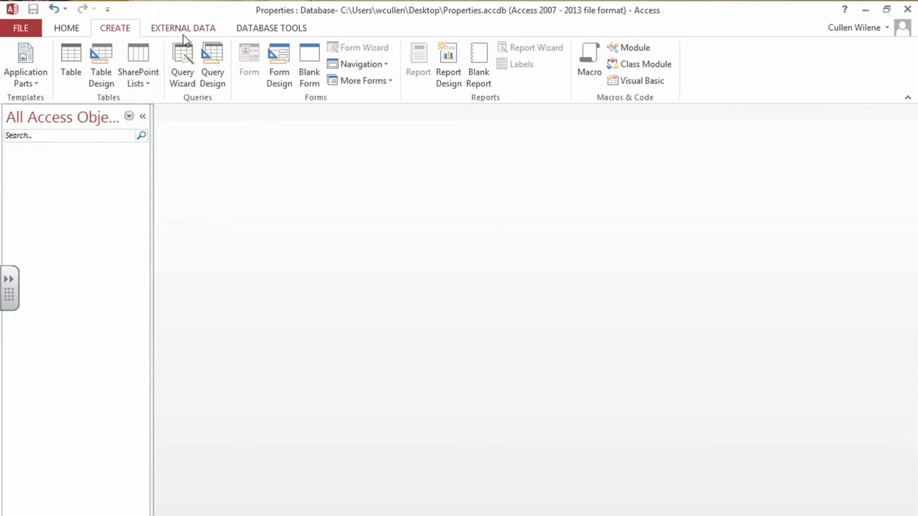
- Start an Excel import using Listings.xlsx from the Video files folder as the source
left_click(182, 28)
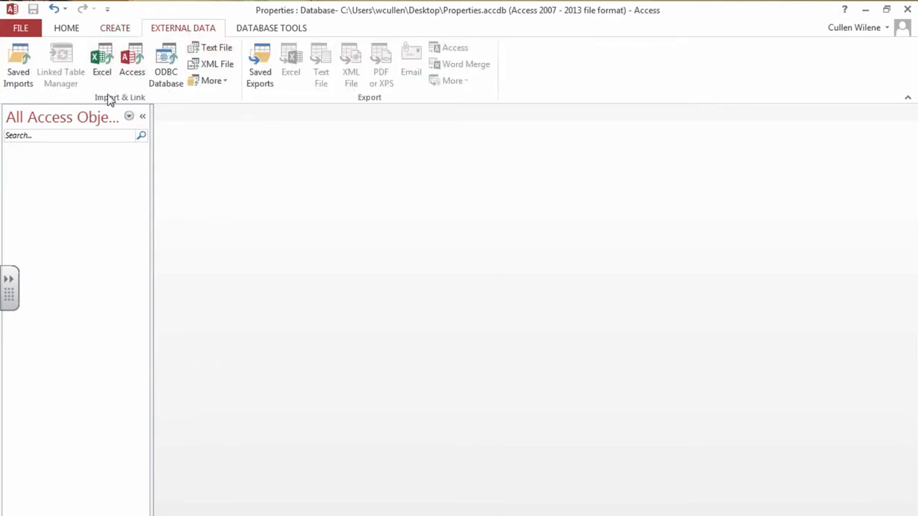
mouse_move(101, 65)
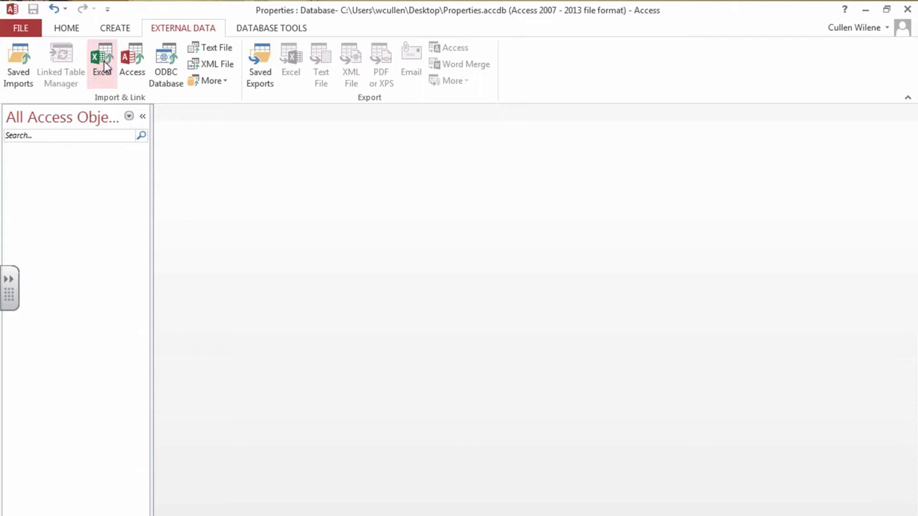
left_click(101, 64)
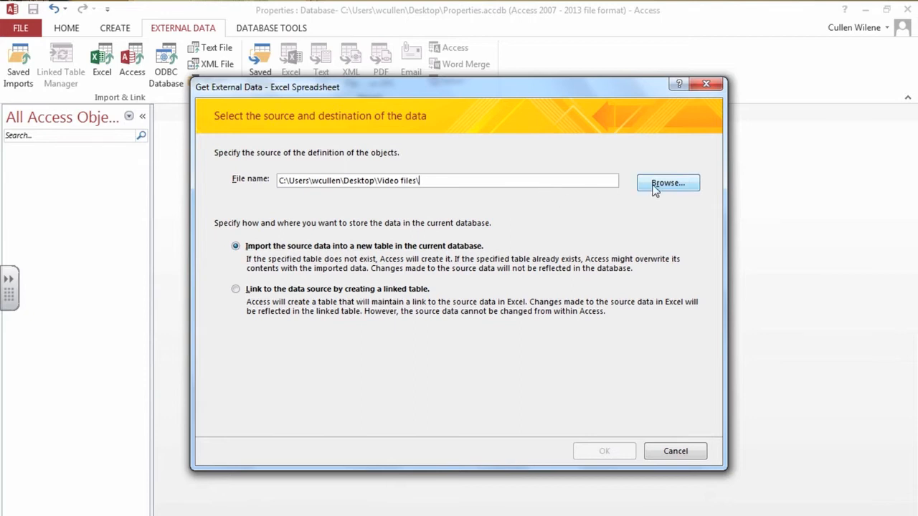
left_click(667, 183)
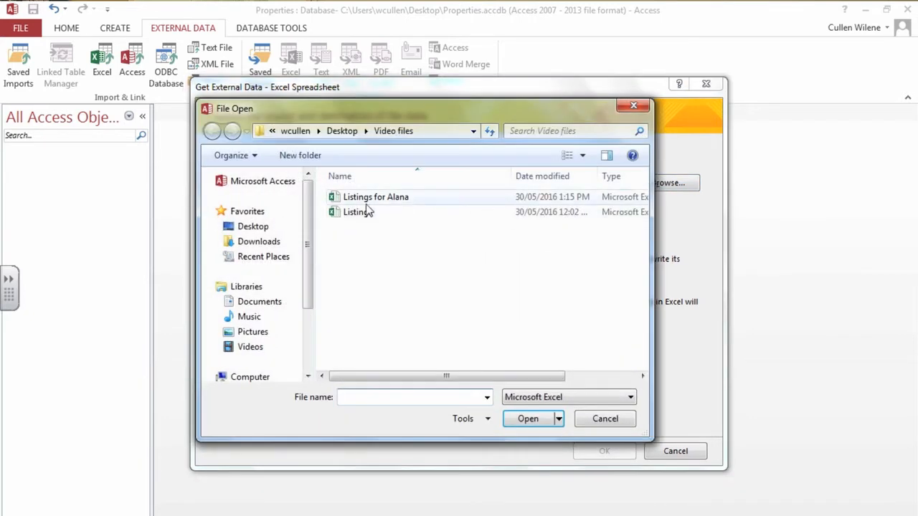
left_click(357, 212)
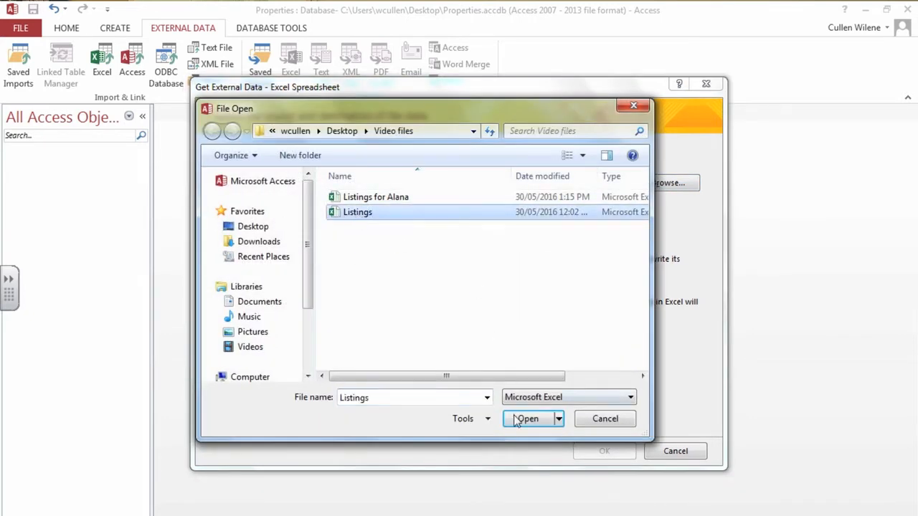
left_click(525, 418)
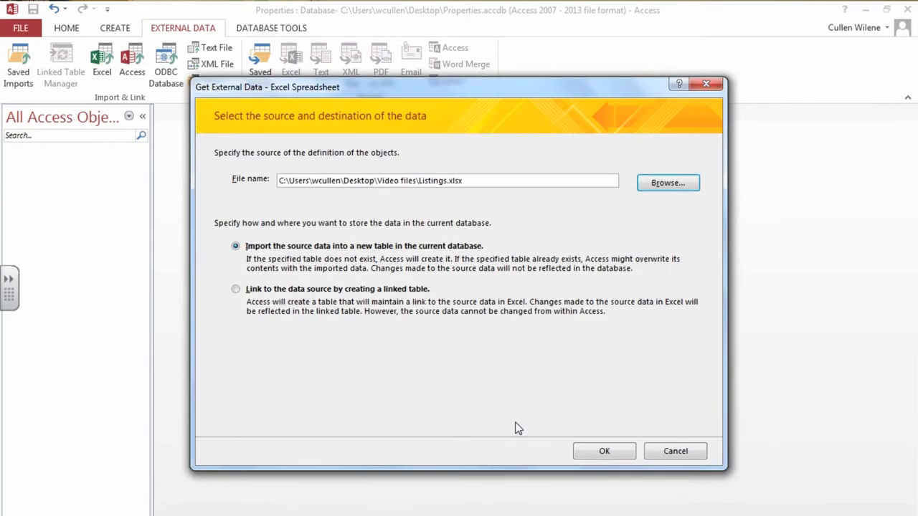
mouse_move(299, 261)
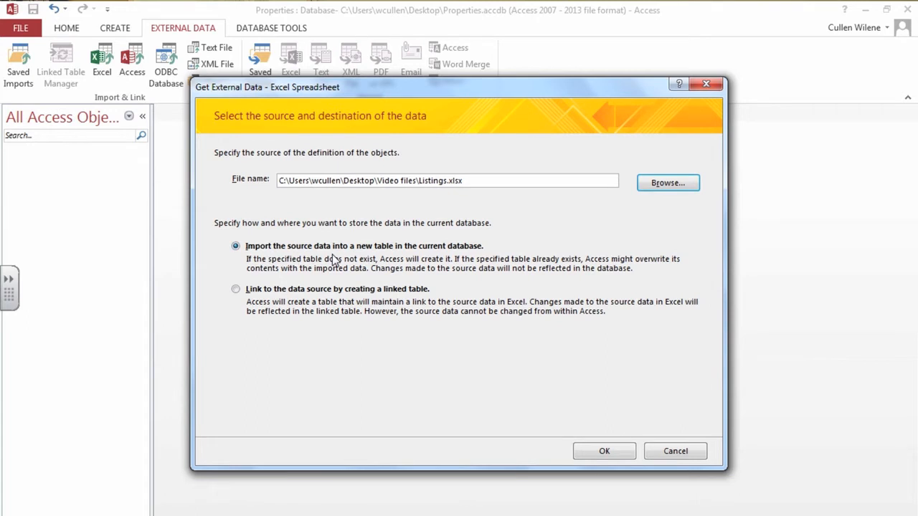
mouse_move(587, 447)
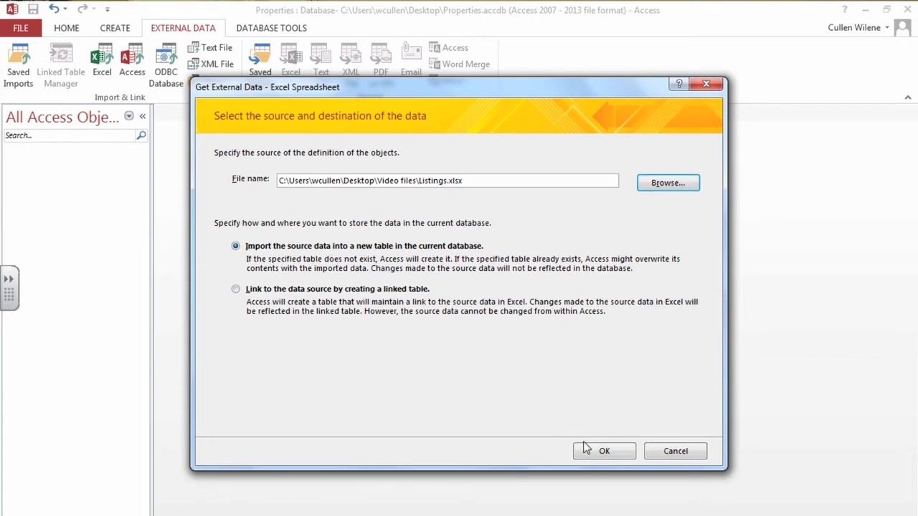
- Accept first-row column headings and default field options, and choose No primary key
left_click(604, 450)
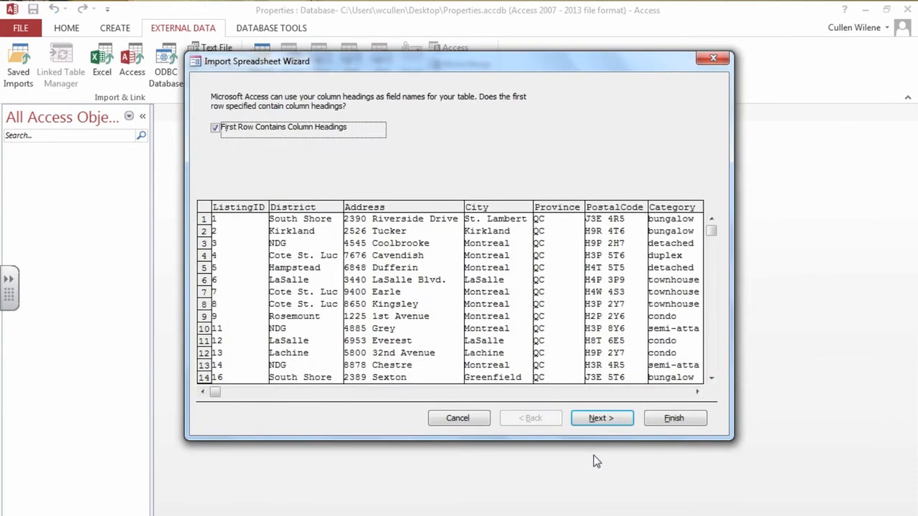
mouse_move(358, 190)
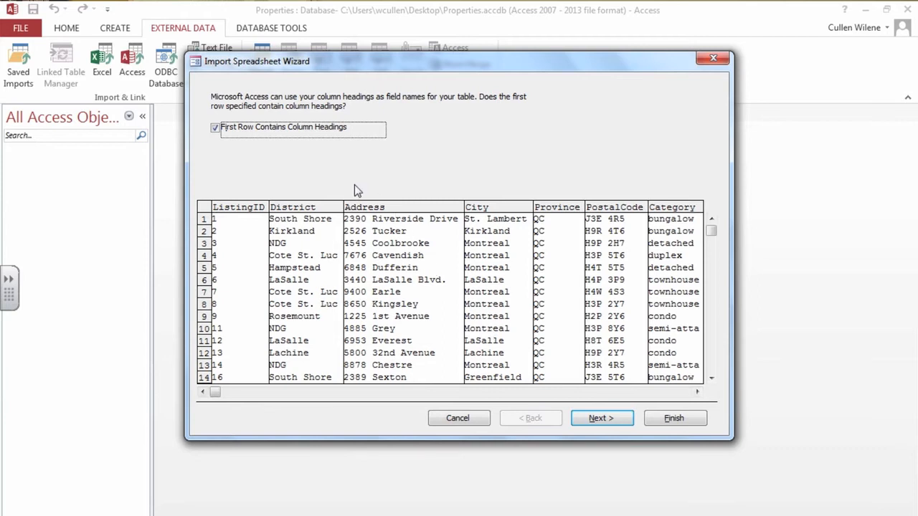
mouse_move(242, 161)
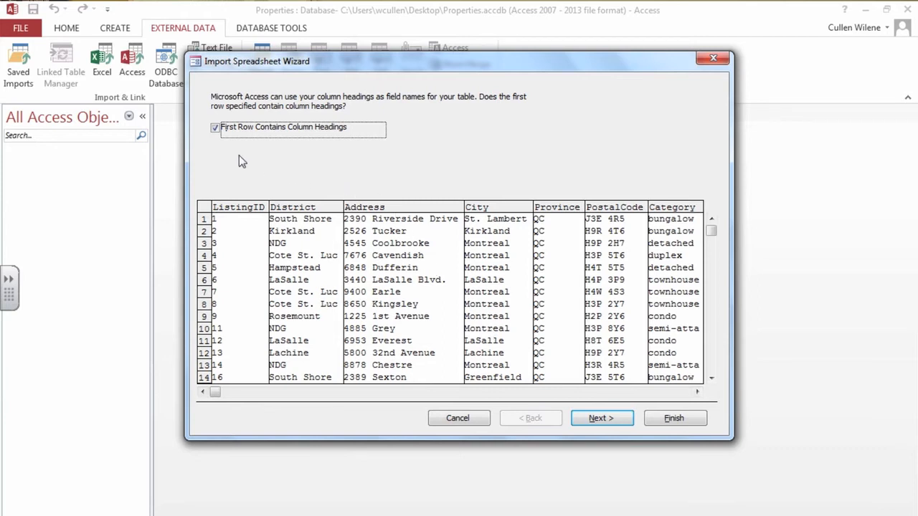
mouse_move(240, 206)
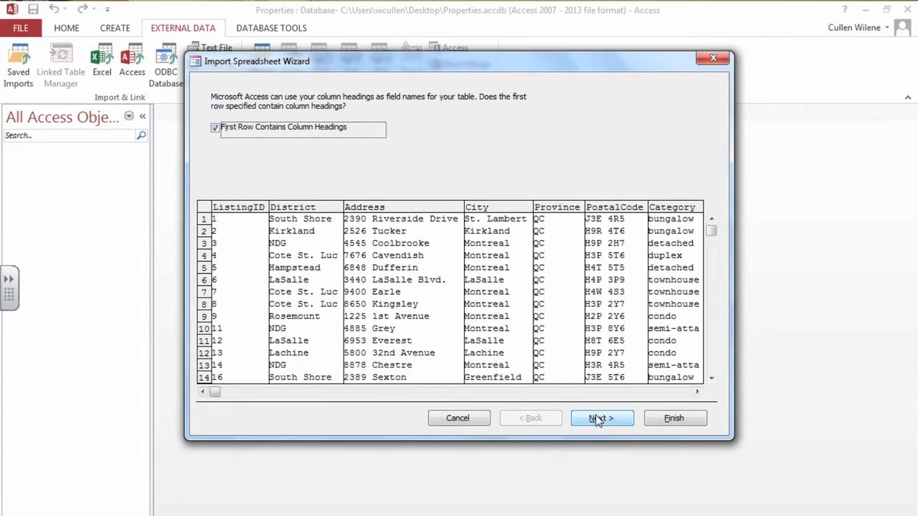
left_click(600, 417)
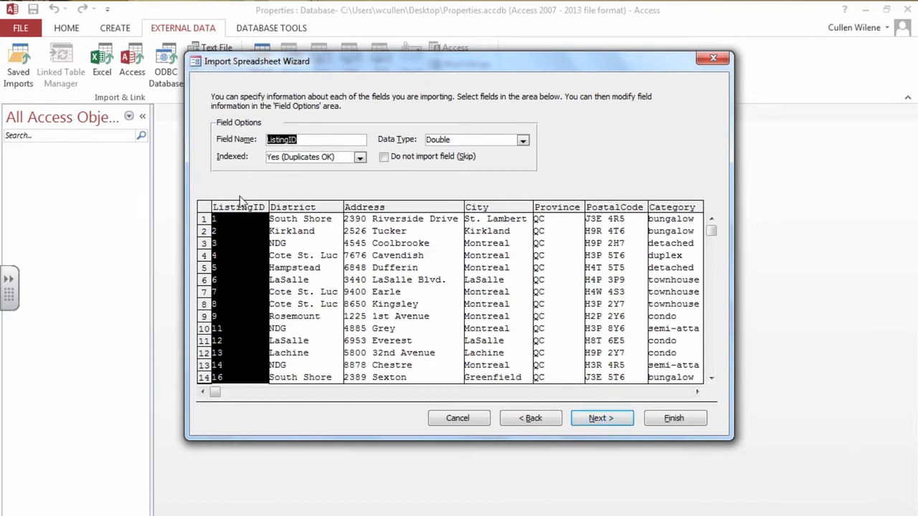
mouse_move(253, 195)
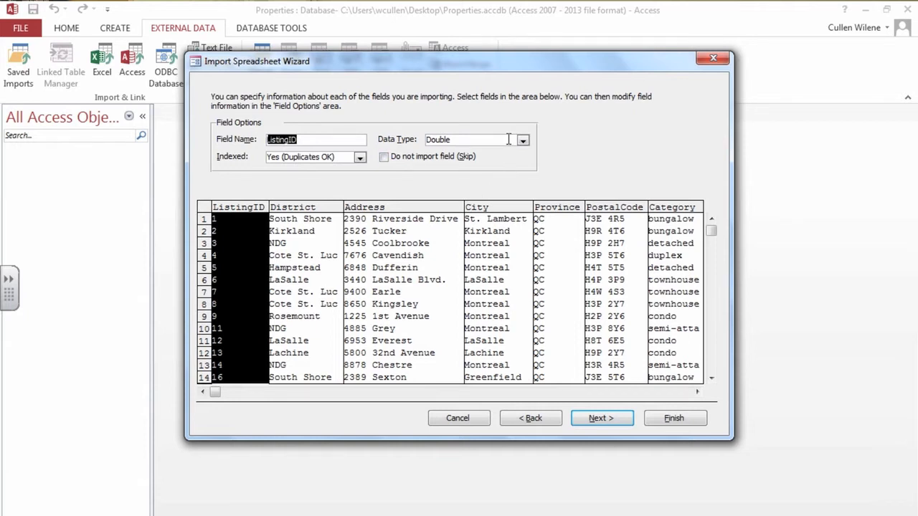
mouse_move(354, 170)
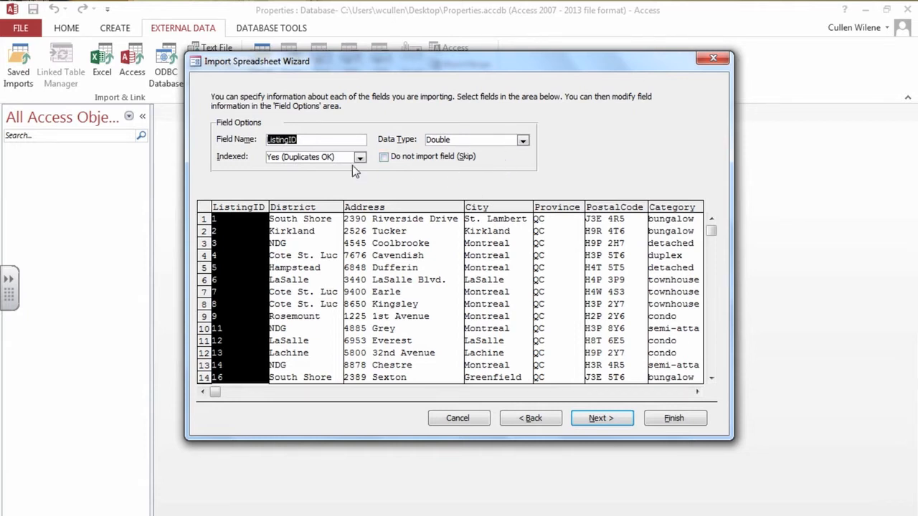
mouse_move(371, 177)
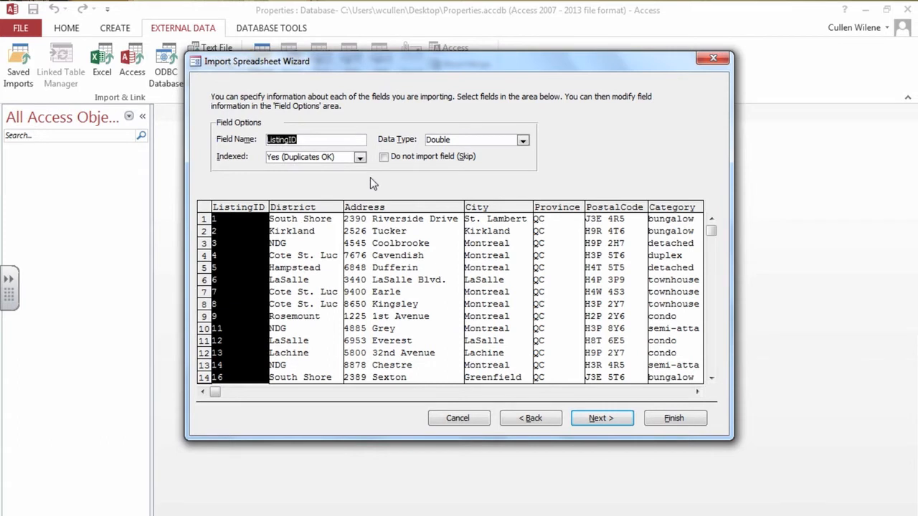
mouse_move(462, 305)
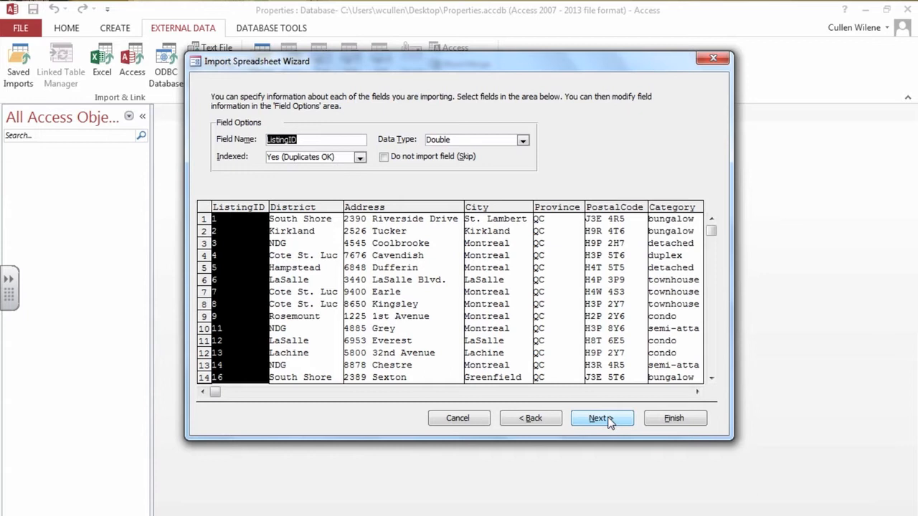
left_click(601, 418)
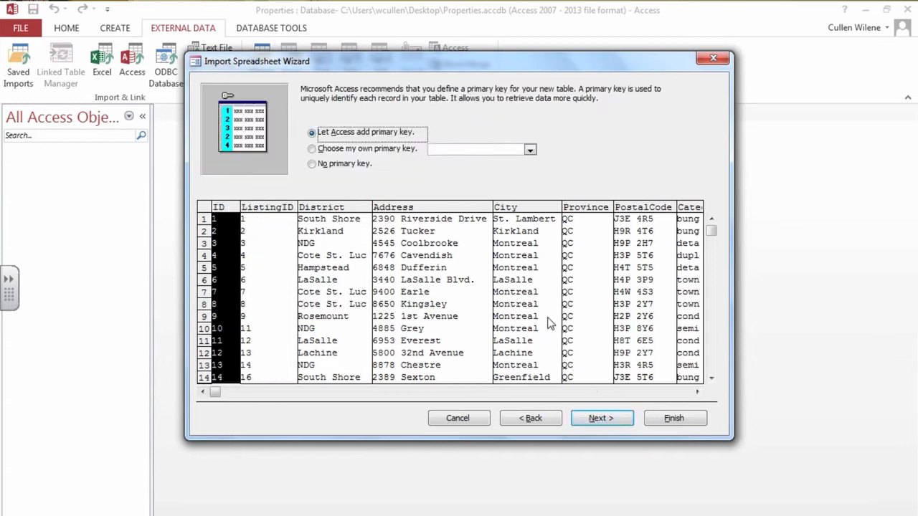
mouse_move(331, 144)
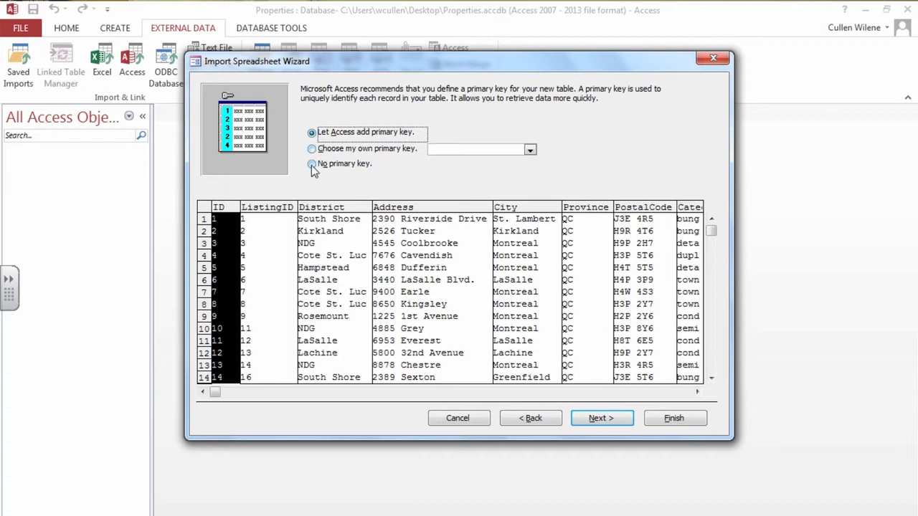
left_click(312, 163)
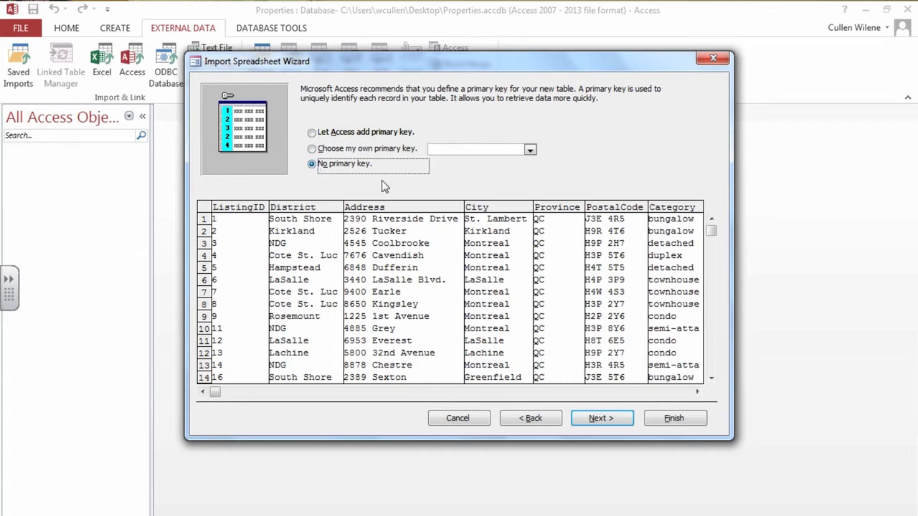
left_click(601, 418)
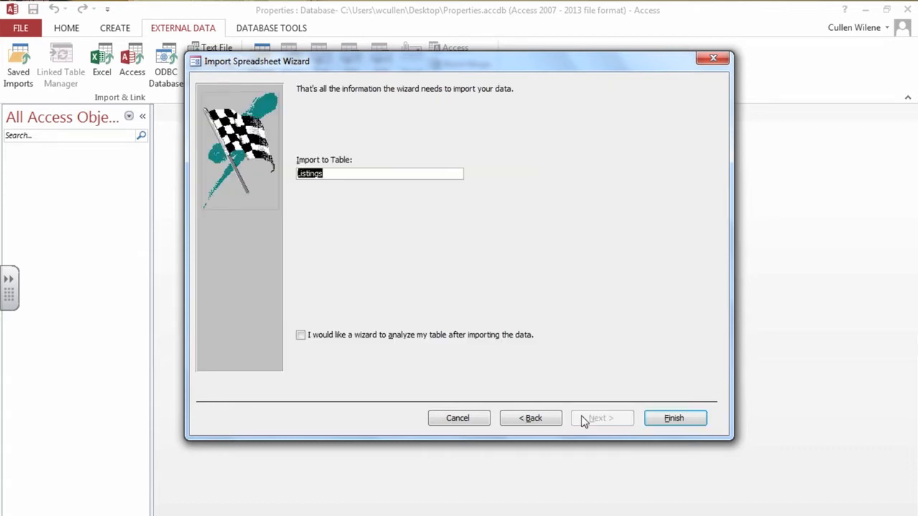
- Finish importing into the 'Listings' table without saving the import steps
left_click(343, 173)
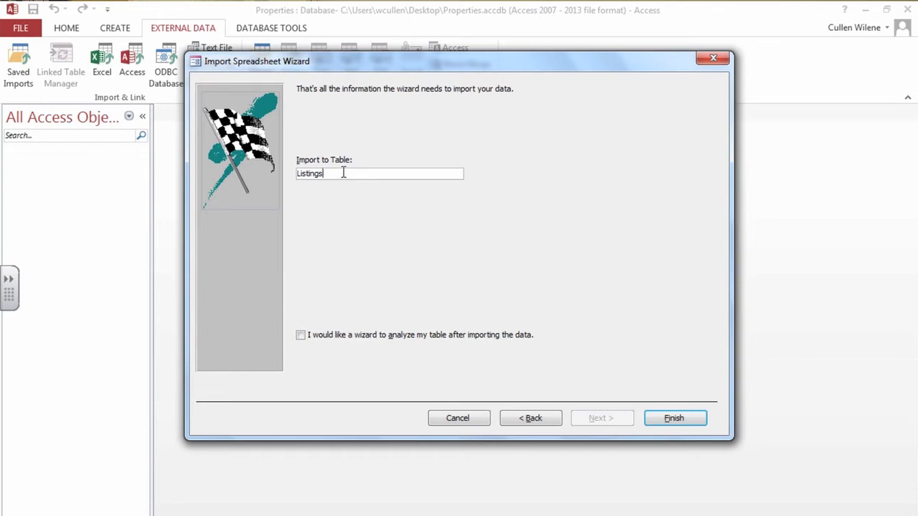
mouse_move(618, 405)
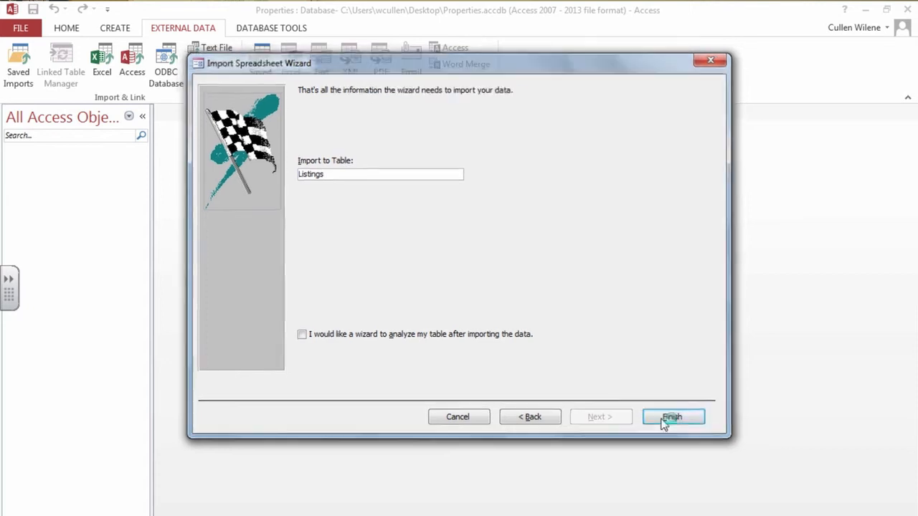
left_click(671, 416)
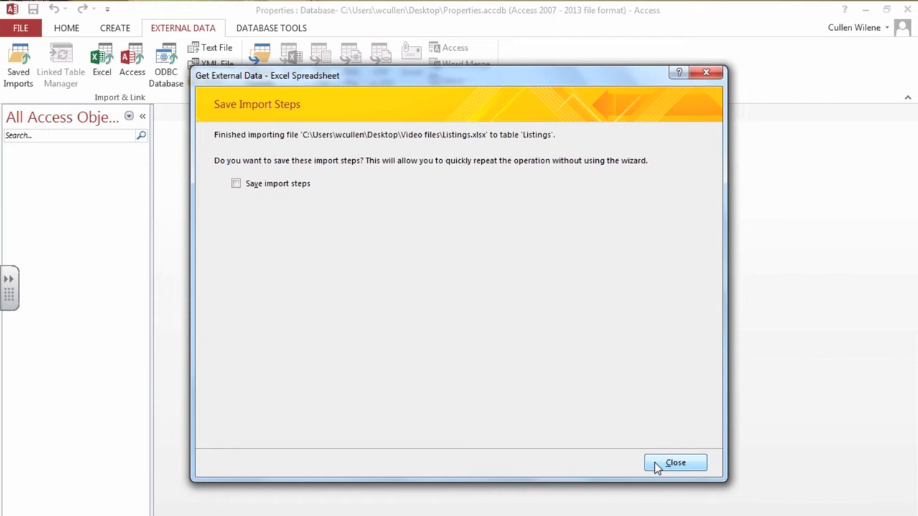
left_click(674, 462)
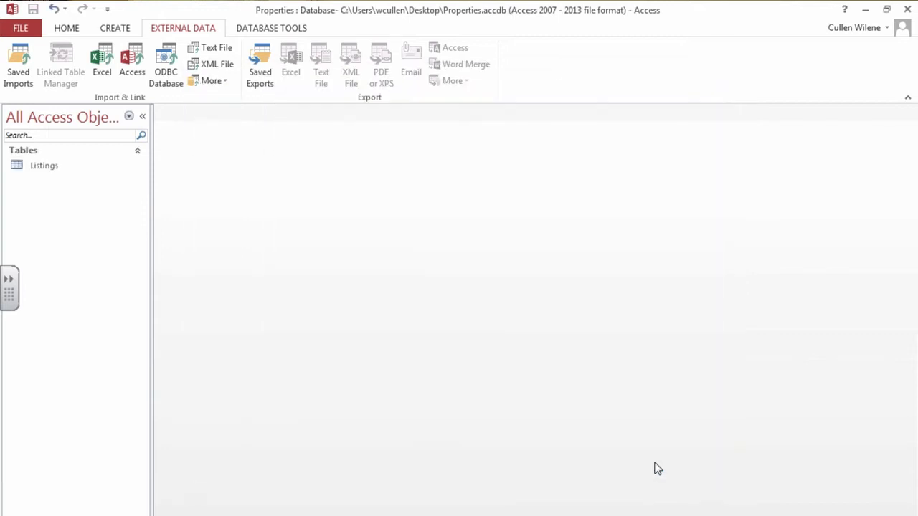
left_click(44, 165)
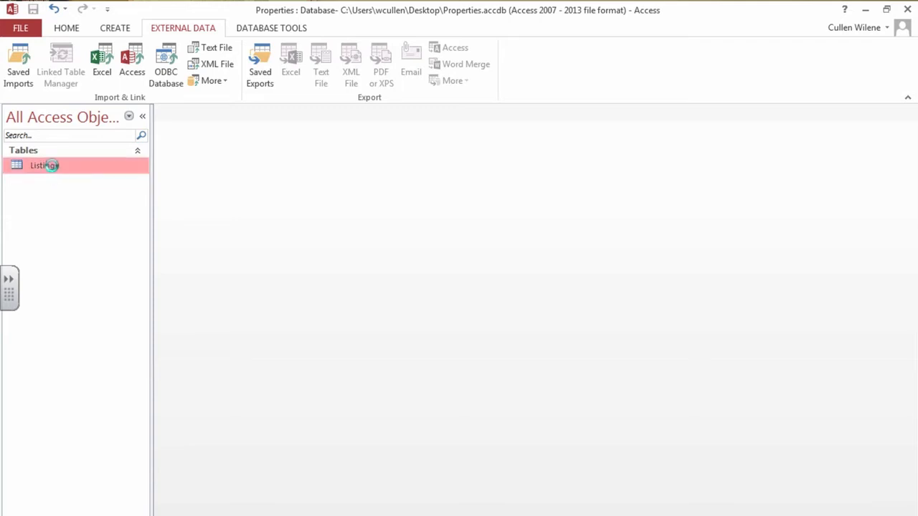
- Open the Listings table full-width and browse its columns and ListingID column menu
double_click(44, 165)
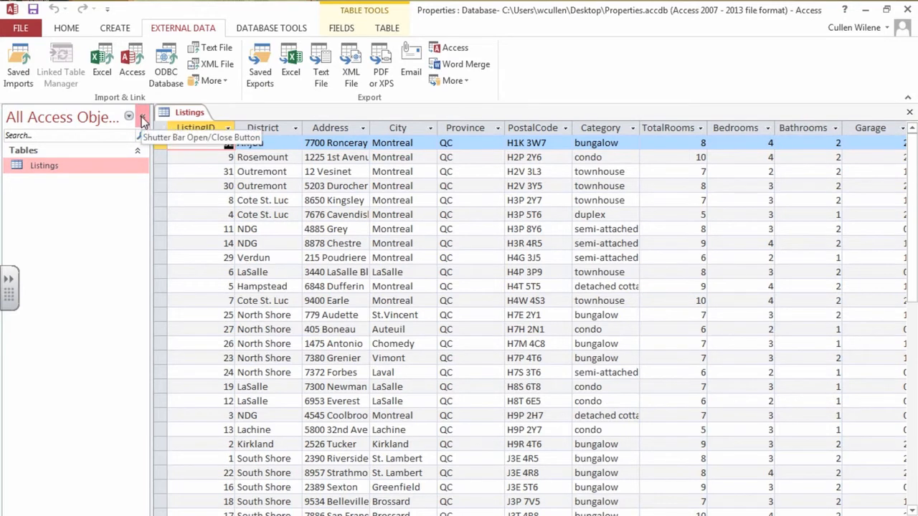
left_click(141, 117)
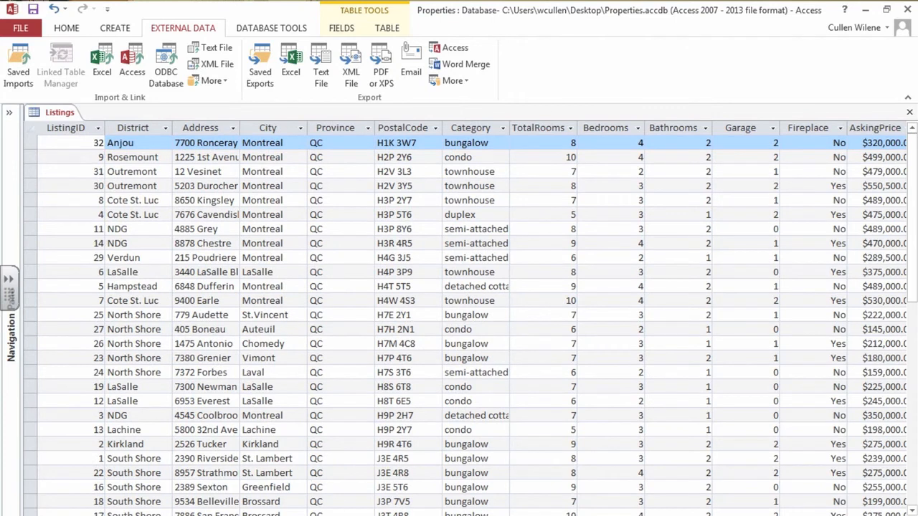
scroll("right", 3)
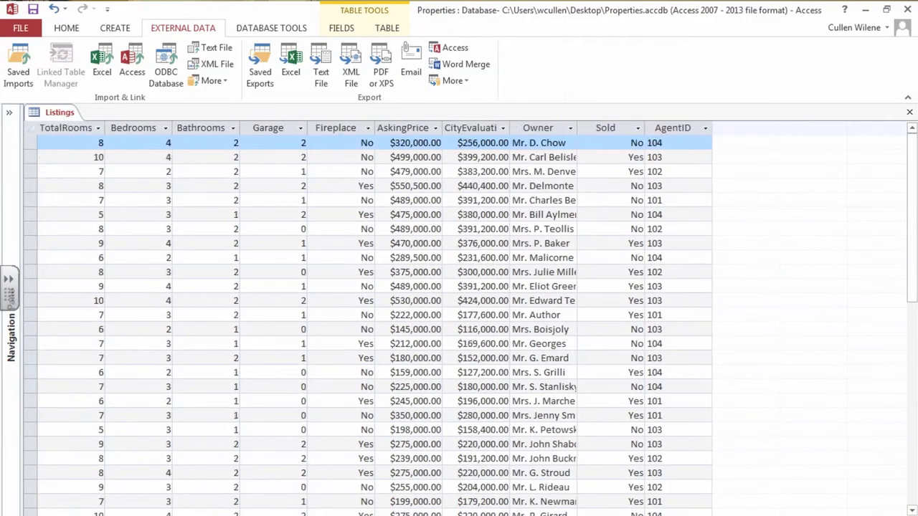
scroll("left", 3)
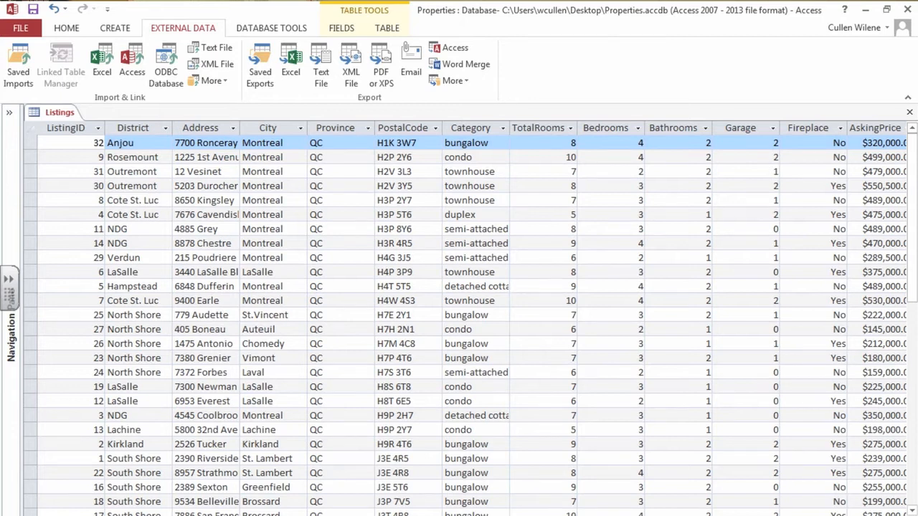
mouse_move(292, 279)
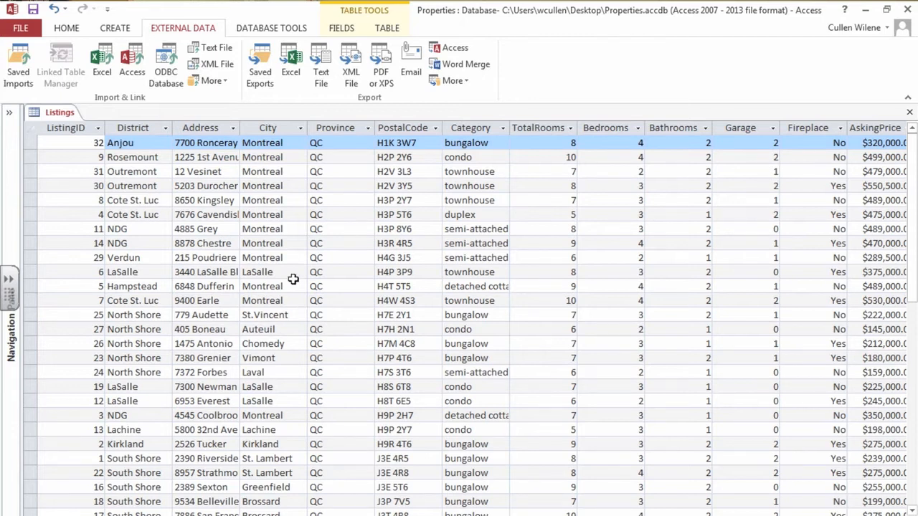
mouse_move(306, 185)
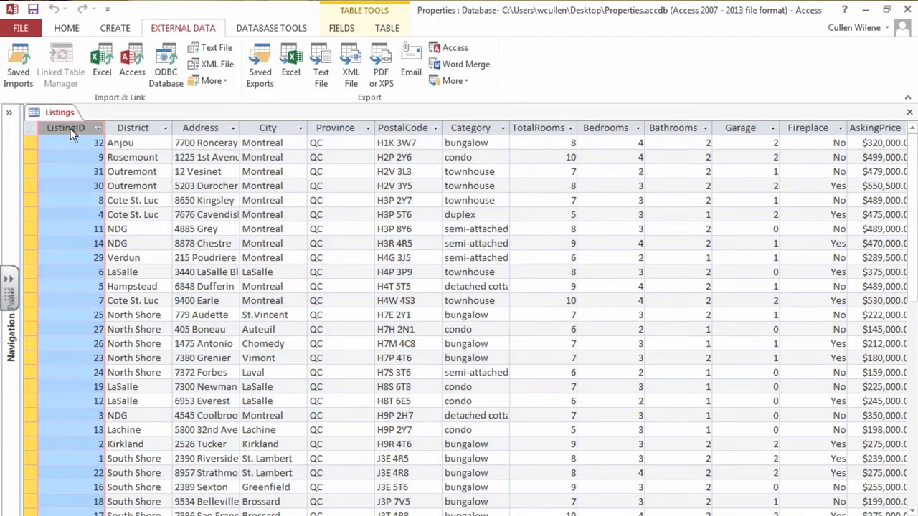
right_click(65, 128)
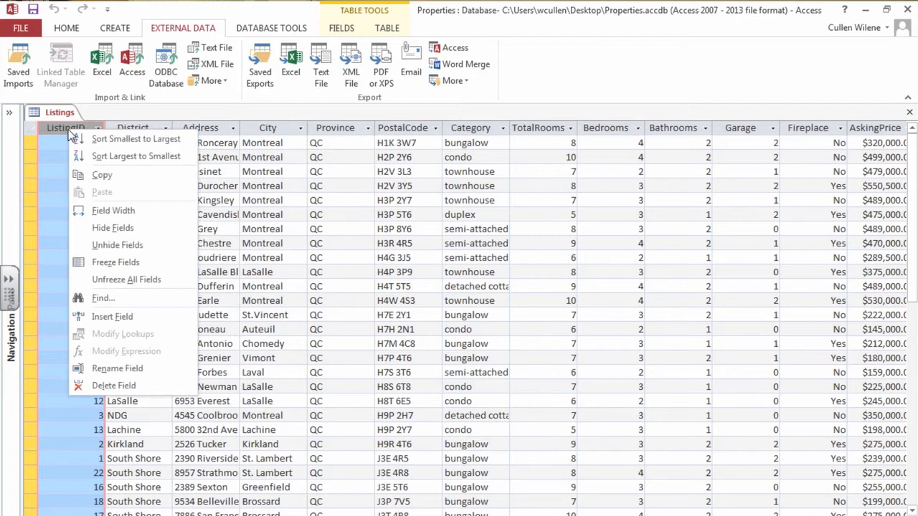
mouse_move(113, 386)
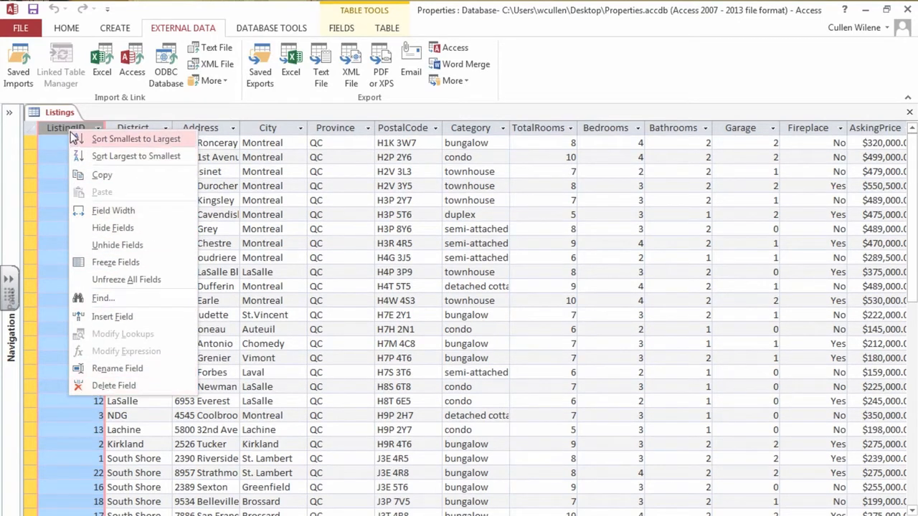
left_click(136, 138)
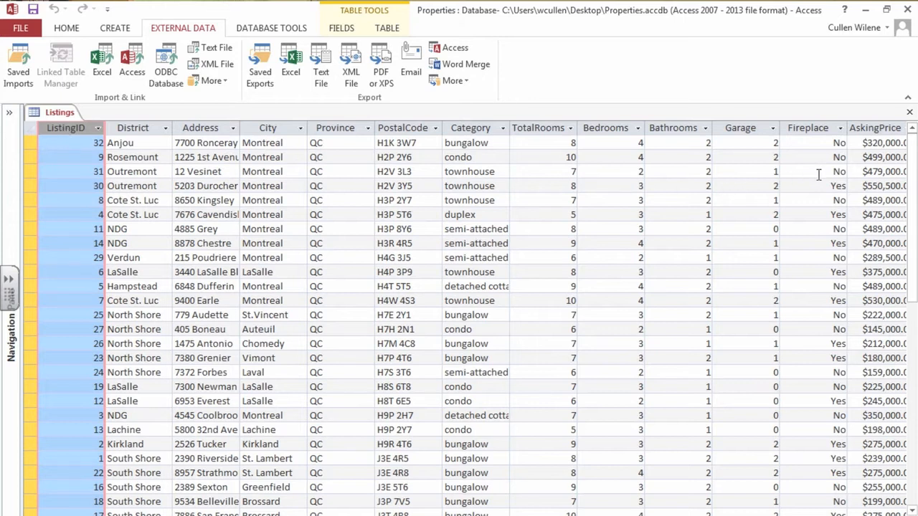
mouse_move(909, 112)
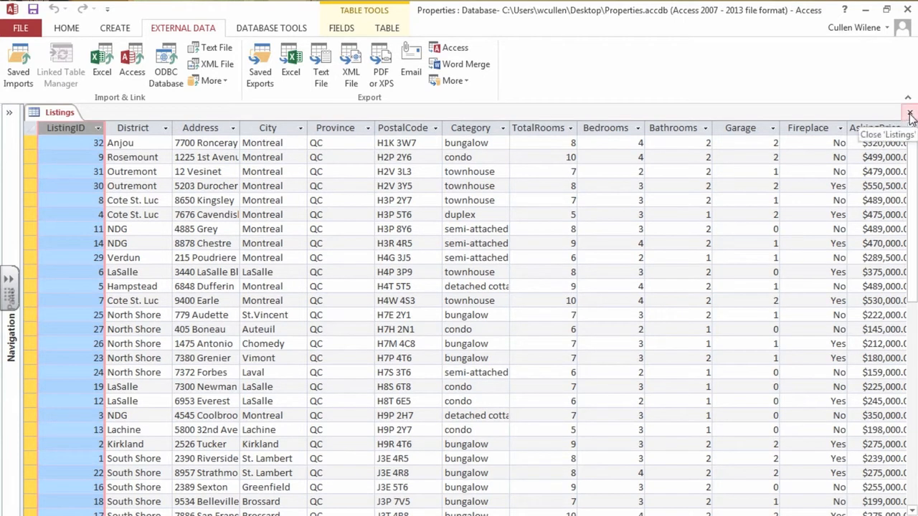
- Close the Listings table, restore the navigation pane, and launch the Query Wizard
left_click(908, 114)
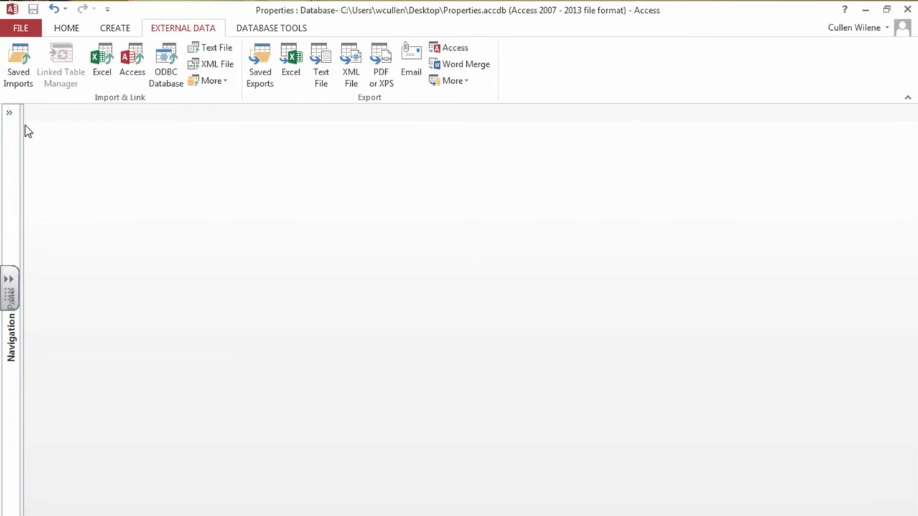
left_click(9, 112)
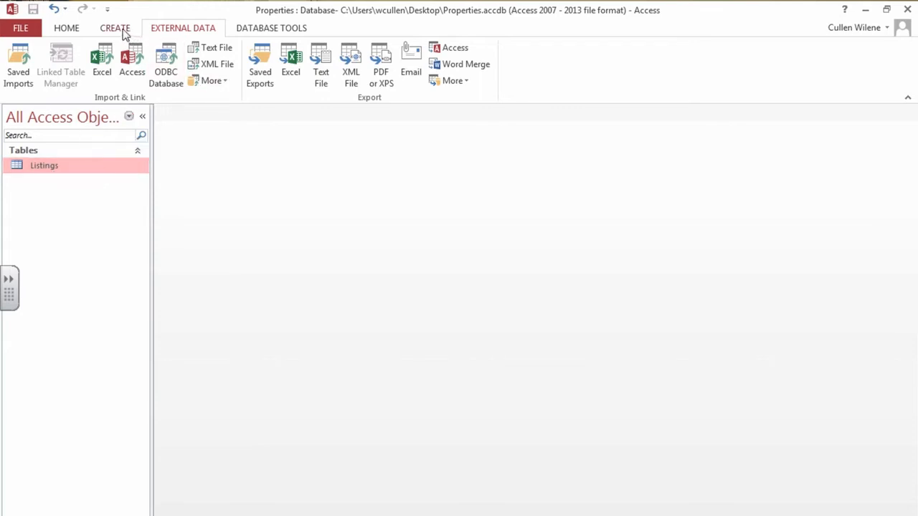
left_click(115, 27)
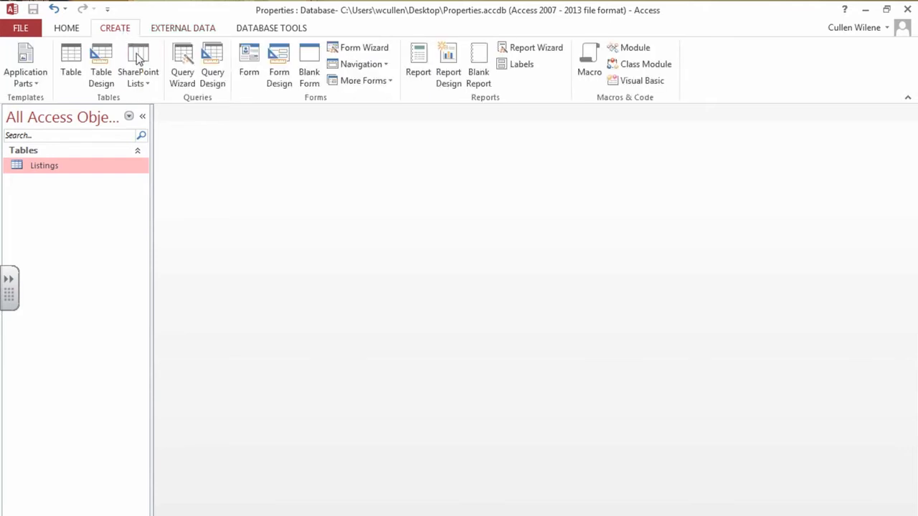
mouse_move(182, 64)
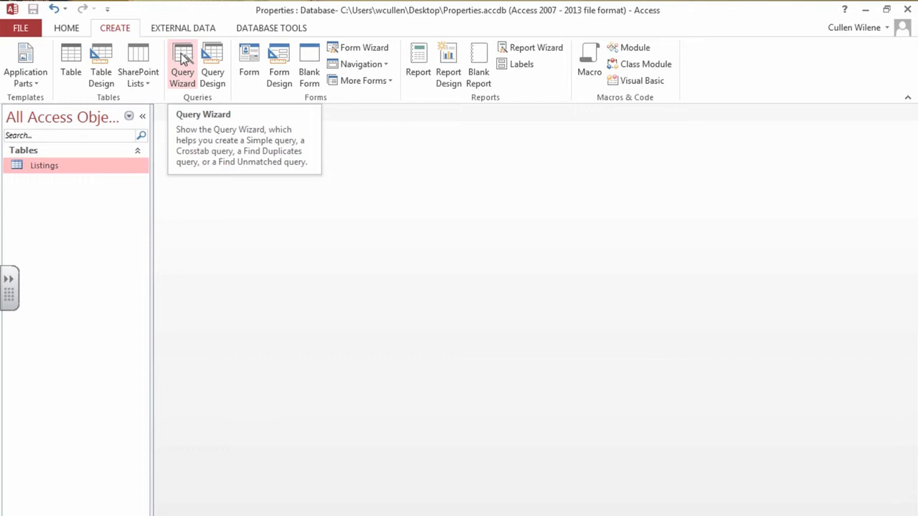
left_click(182, 64)
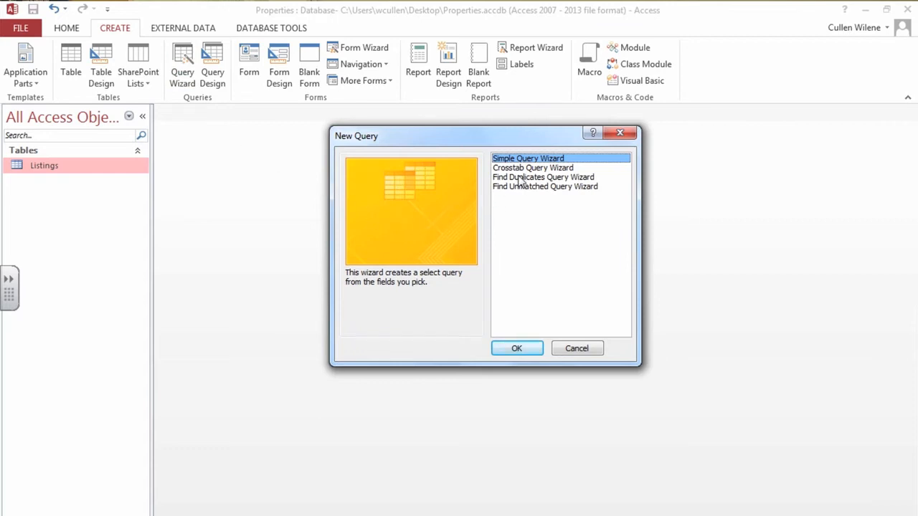
mouse_move(537, 327)
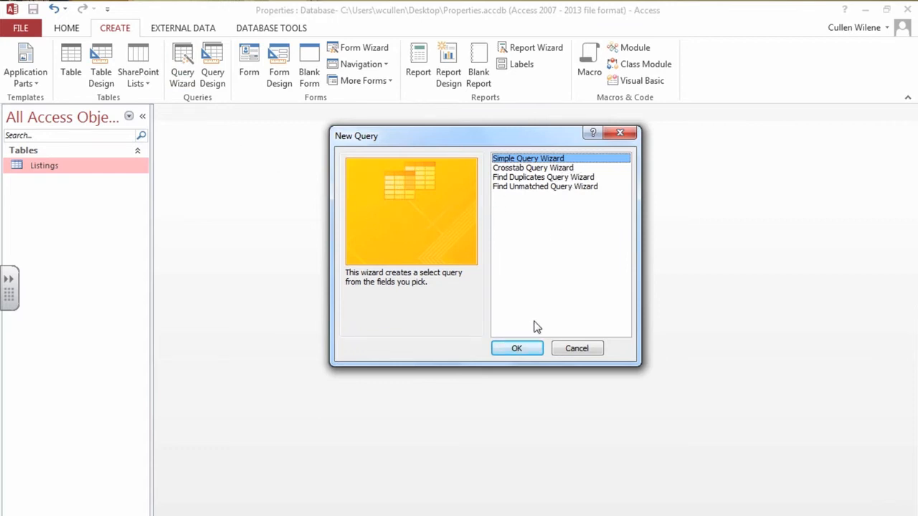
- Build a Simple Query Wizard detail query with all Listings fields, titled 'Listings Query'
left_click(516, 348)
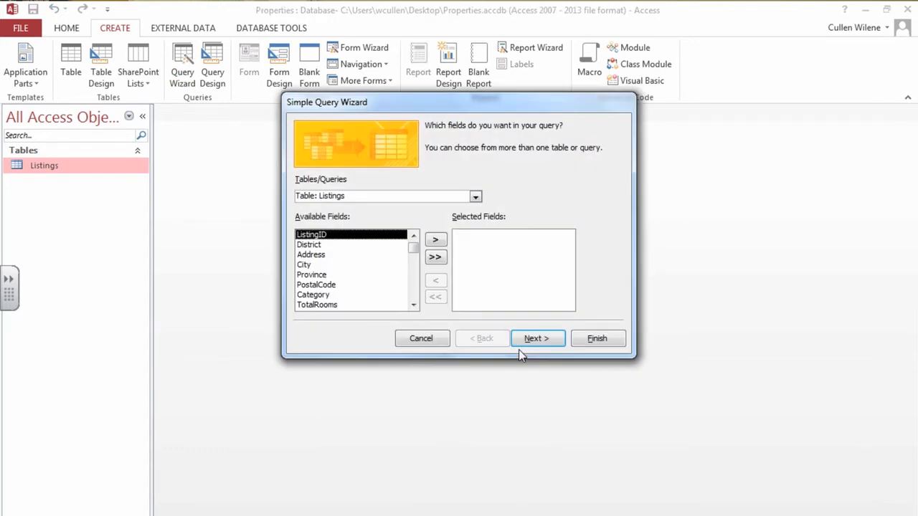
mouse_move(333, 211)
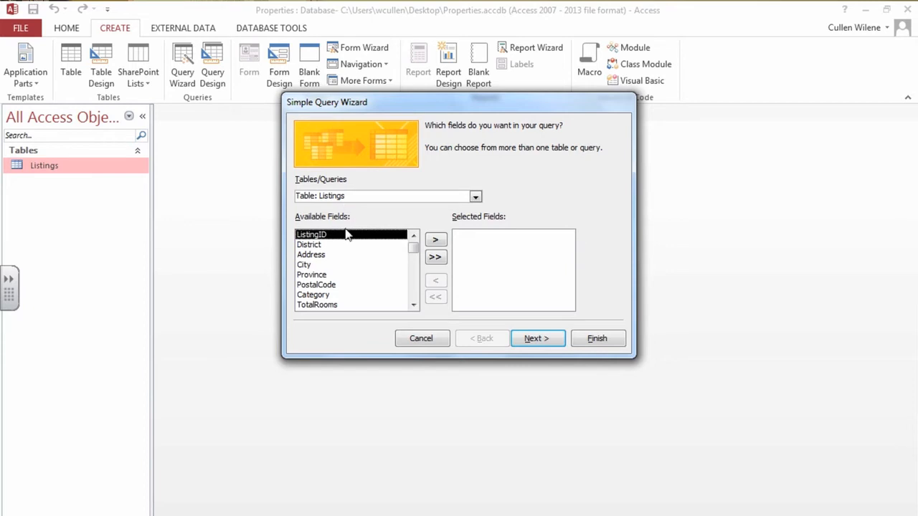
mouse_move(342, 293)
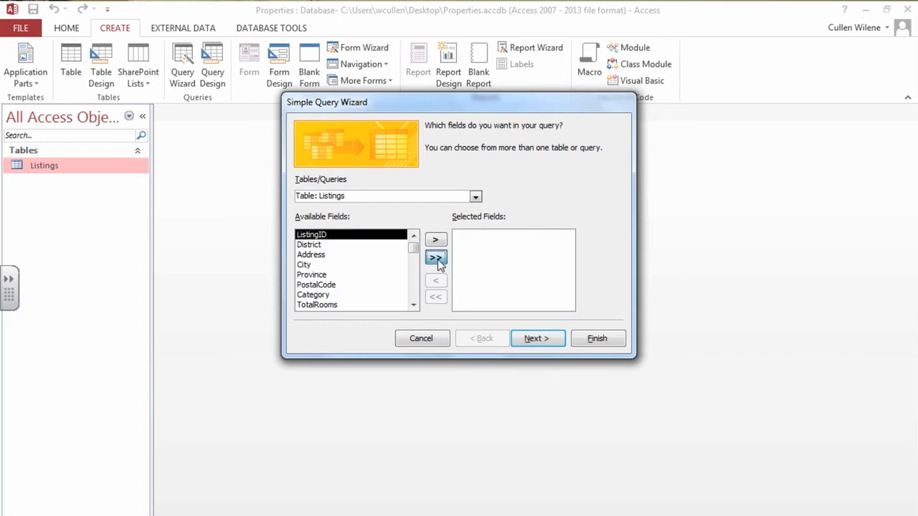
left_click(435, 258)
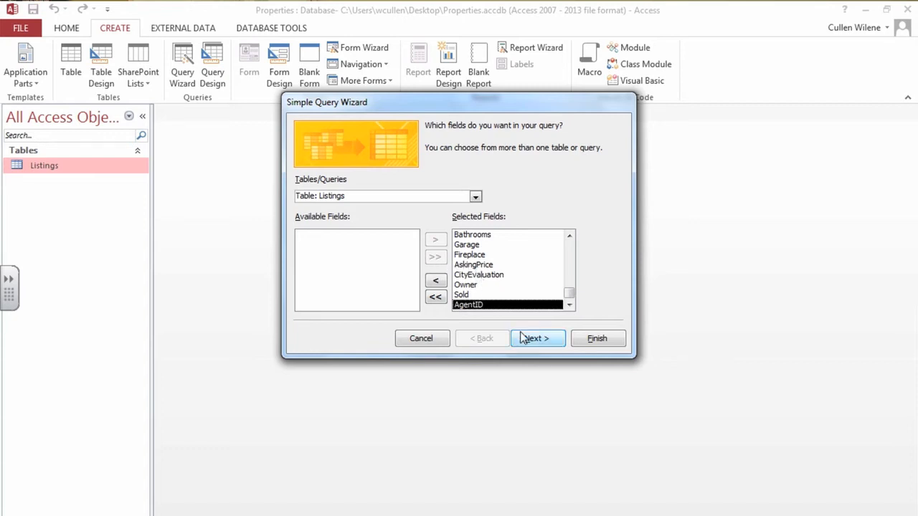
left_click(537, 338)
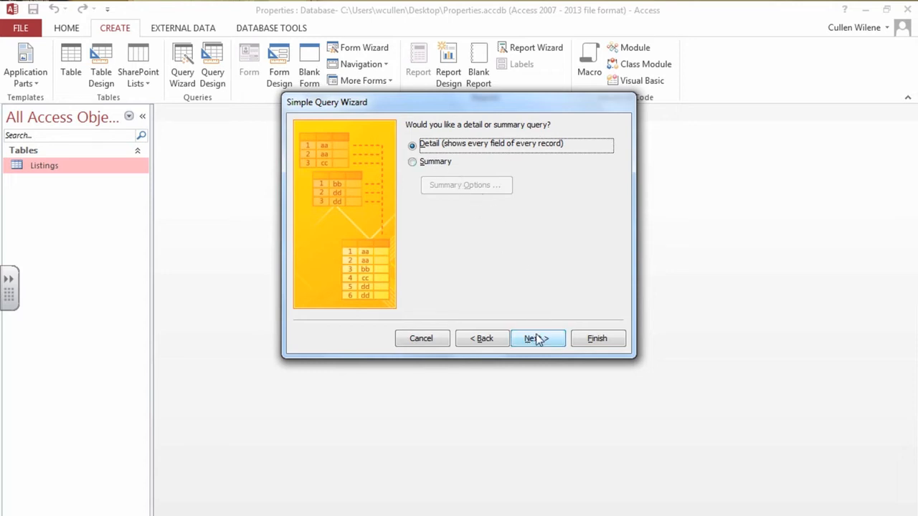
left_click(537, 338)
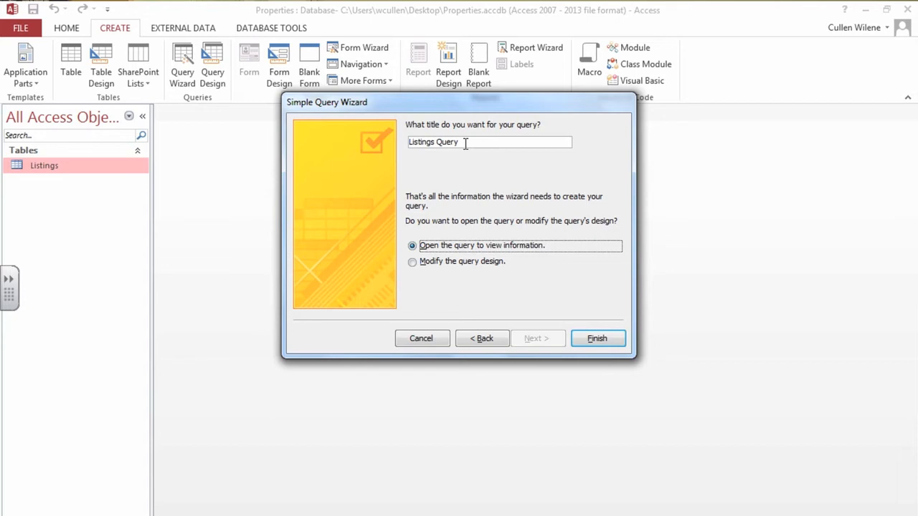
mouse_move(597, 338)
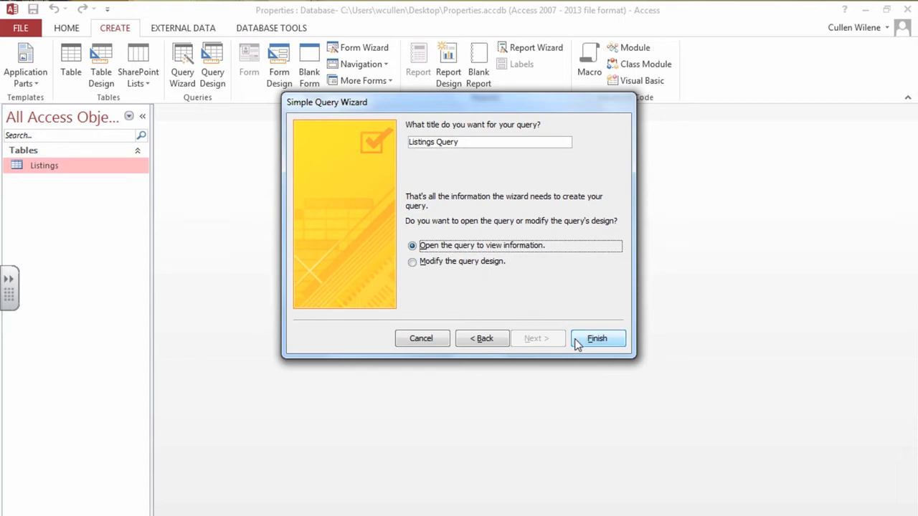
left_click(596, 337)
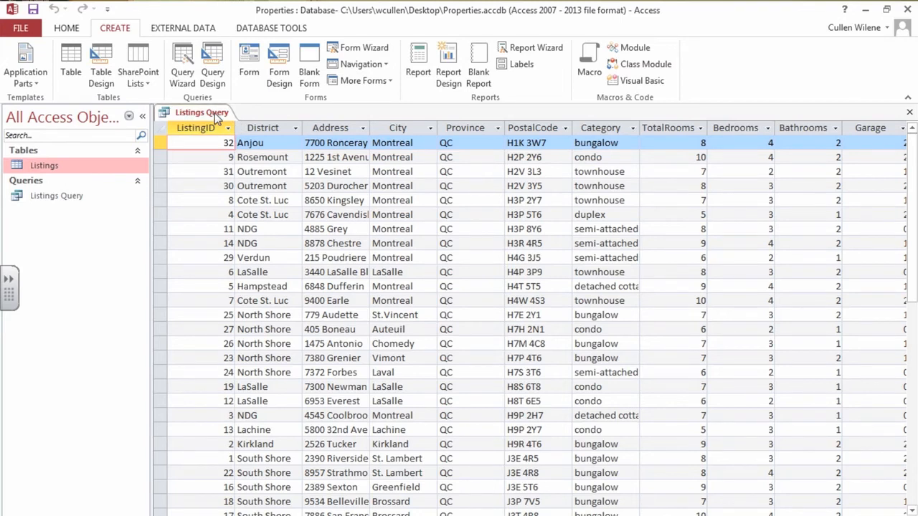
mouse_move(66, 28)
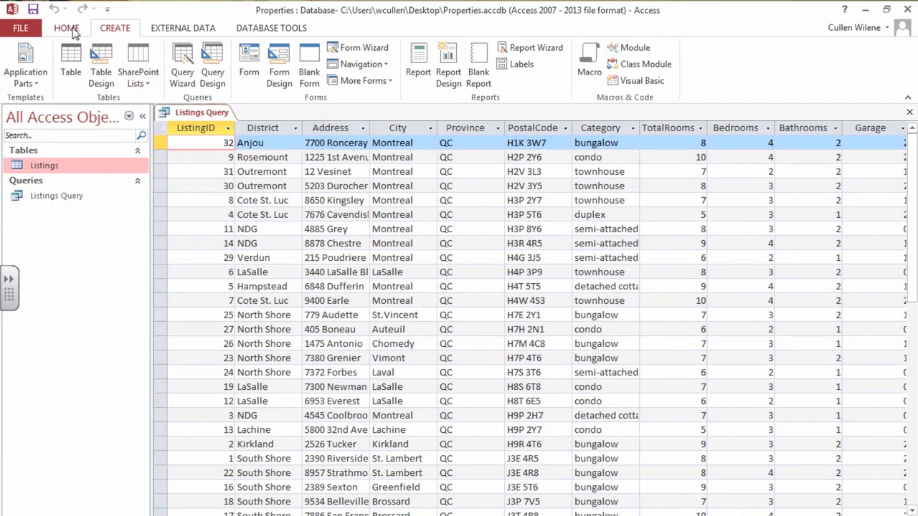
- Switch Listings Query to Design View using the HOME tab's View button
left_click(66, 27)
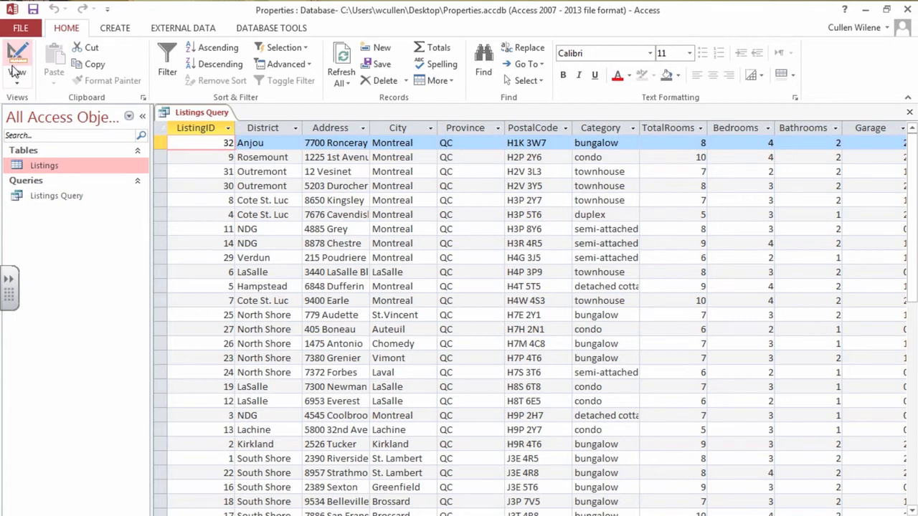
left_click(17, 60)
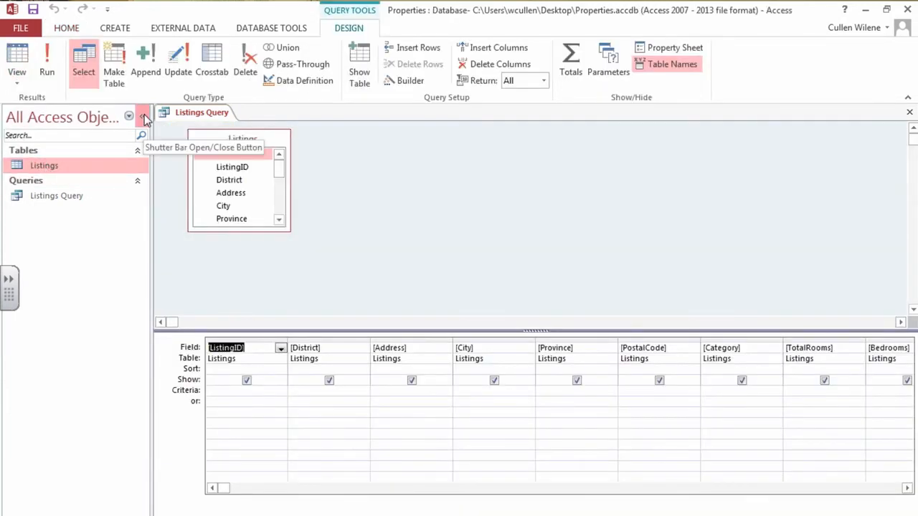
- Uncheck Show for ListingID, Category, room counts, Fireplace and AgentID; enter 'yes' for Sold
left_click(143, 115)
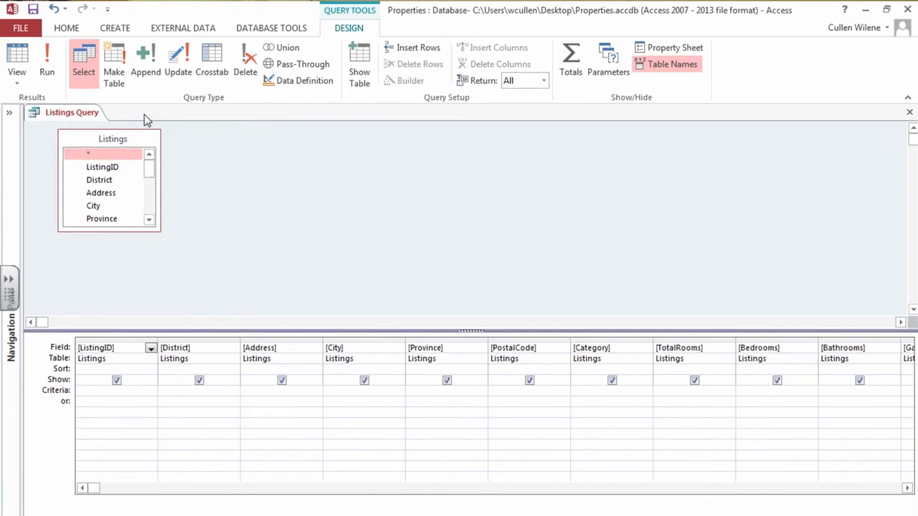
mouse_move(135, 349)
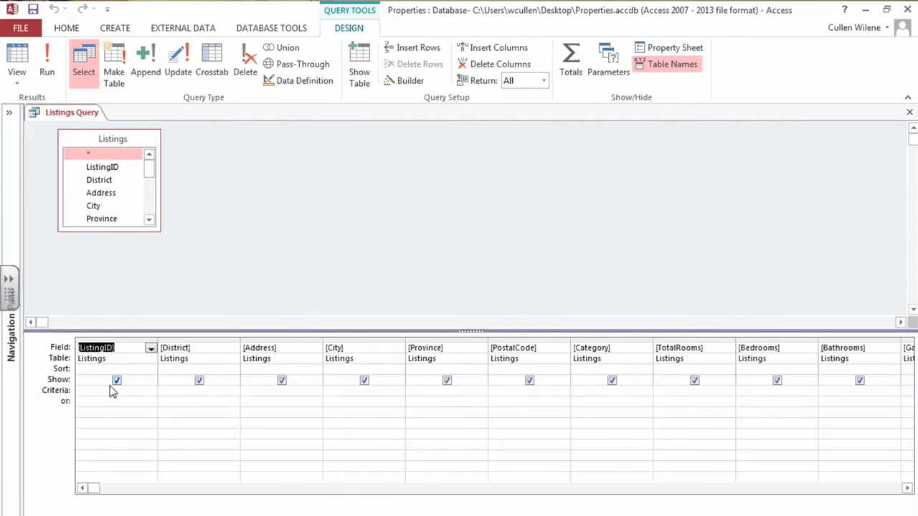
mouse_move(76, 387)
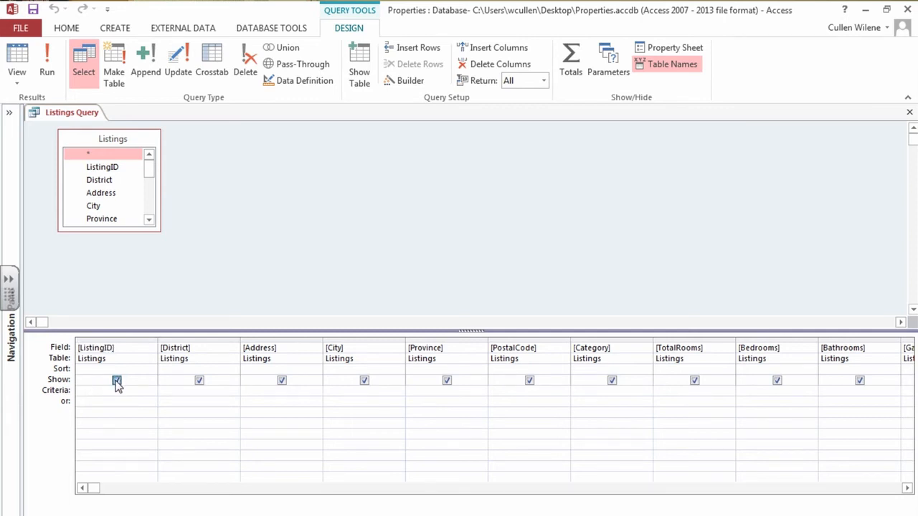
left_click(116, 380)
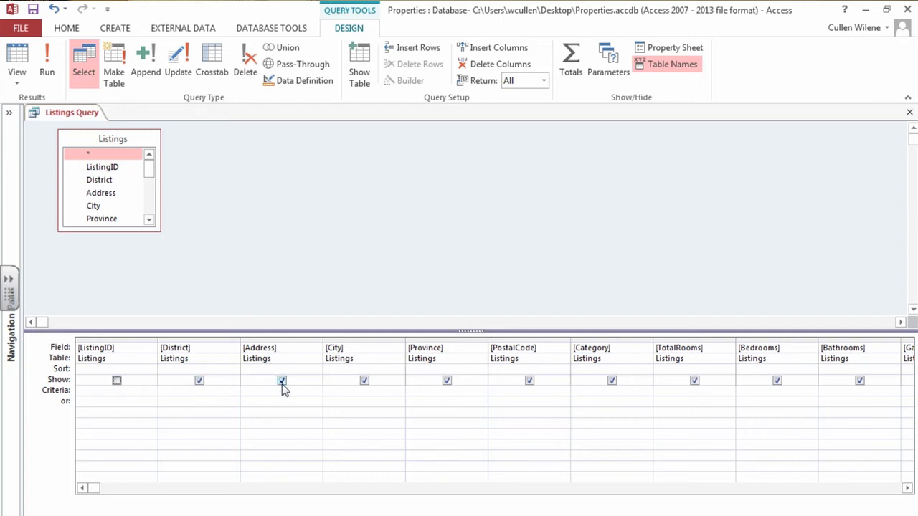
mouse_move(446, 380)
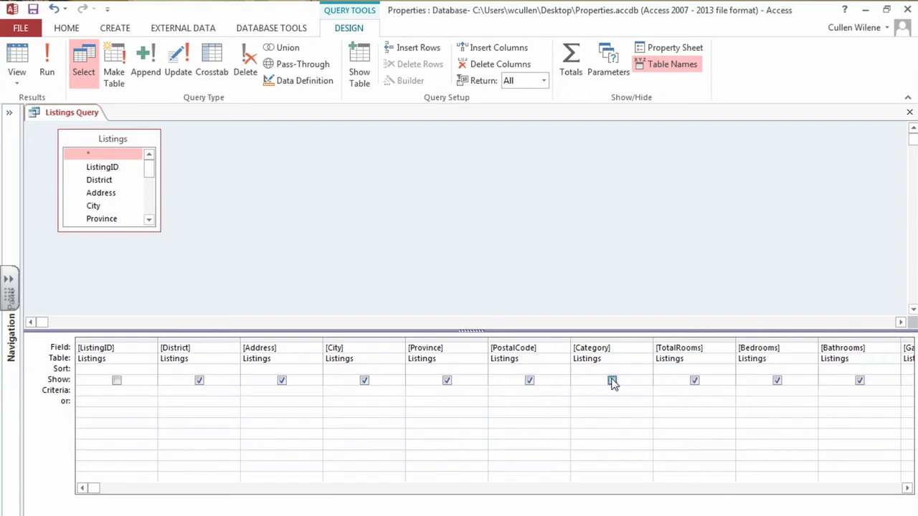
left_click(611, 380)
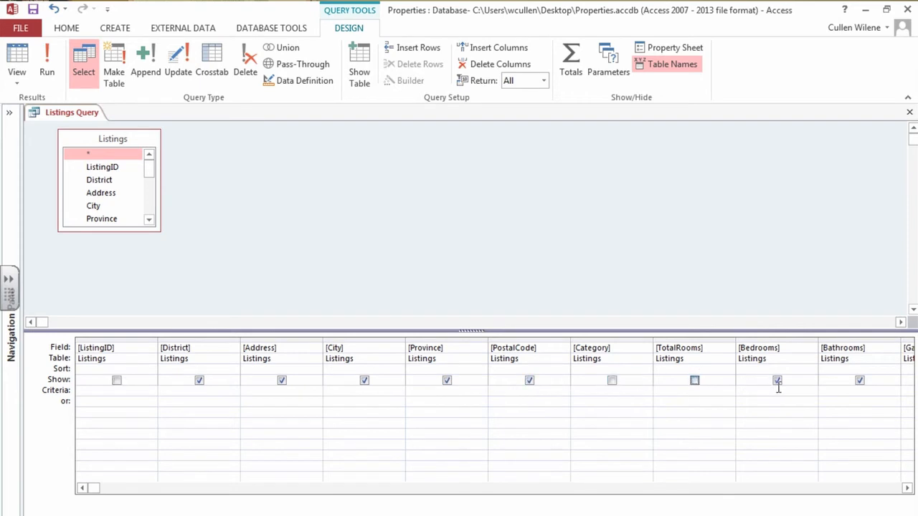
left_click(777, 380)
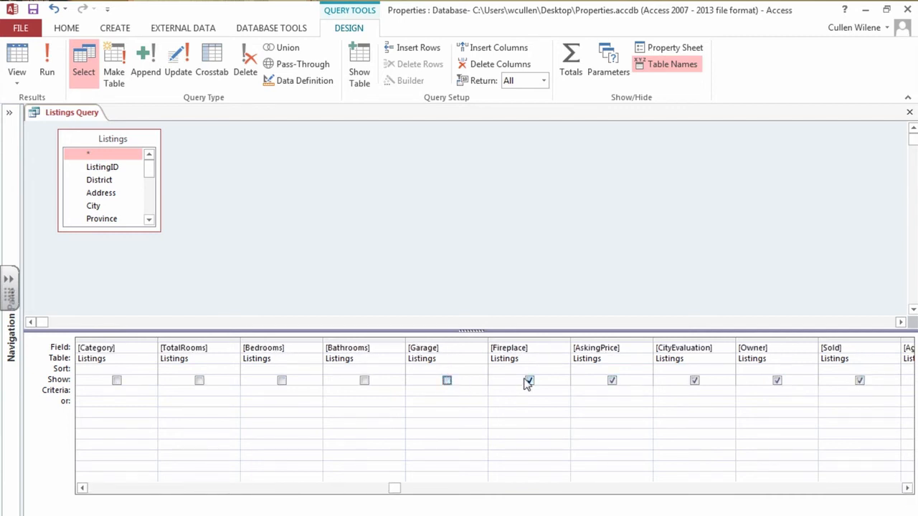
left_click(529, 380)
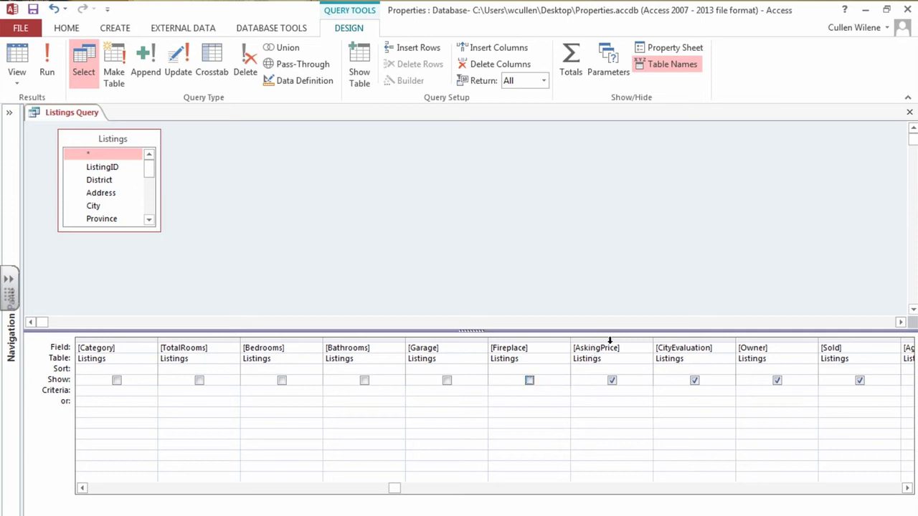
mouse_move(795, 301)
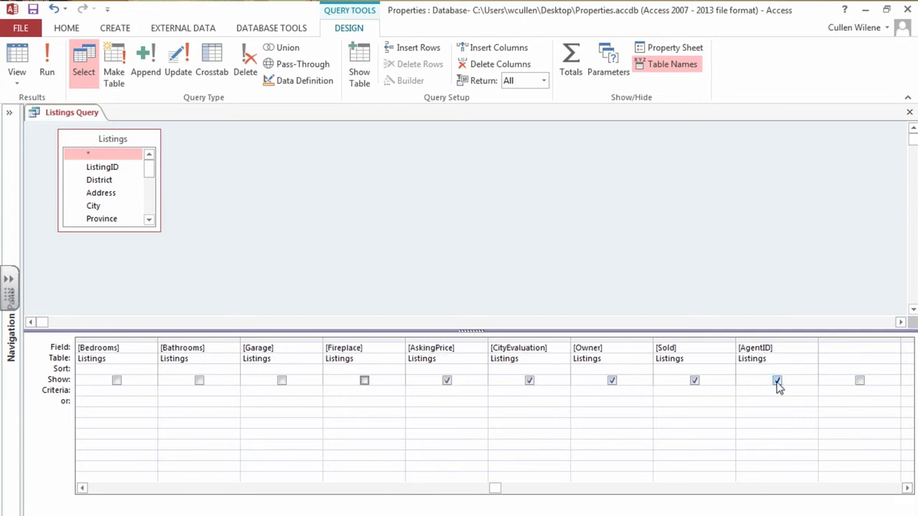
left_click(776, 380)
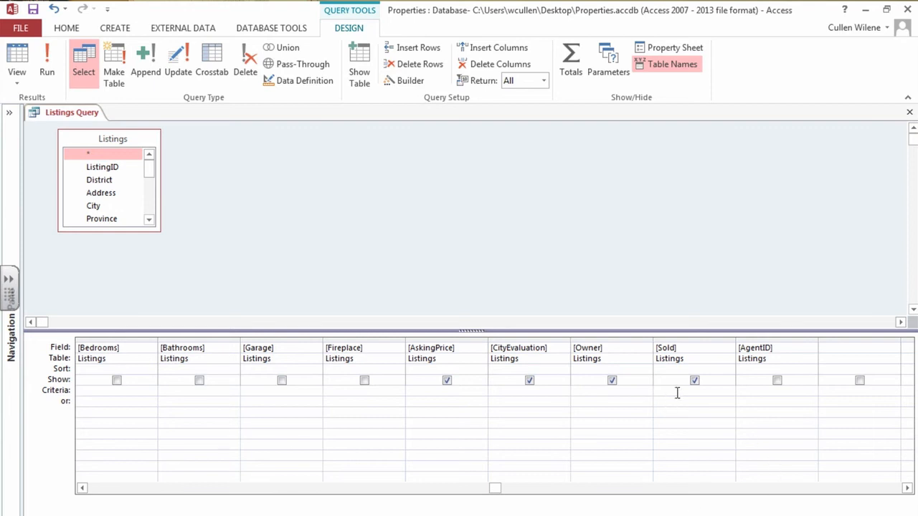
type("yes")
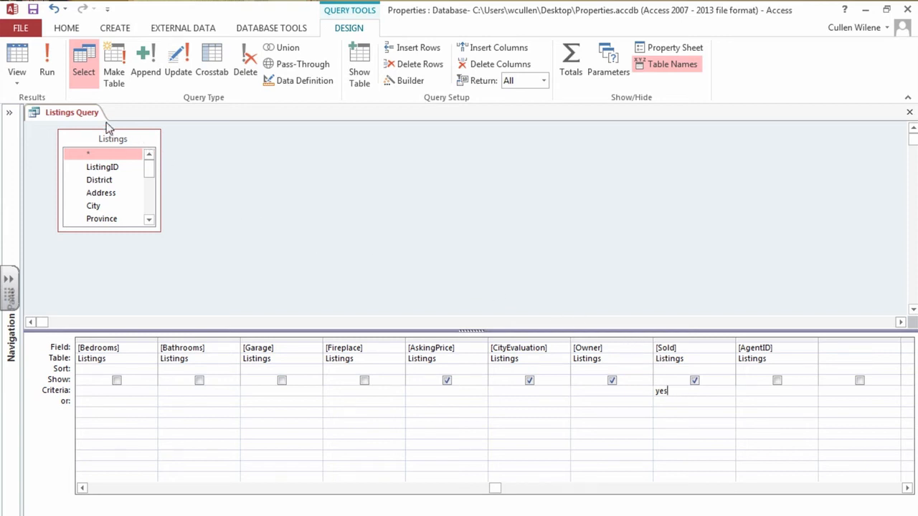
mouse_move(46, 61)
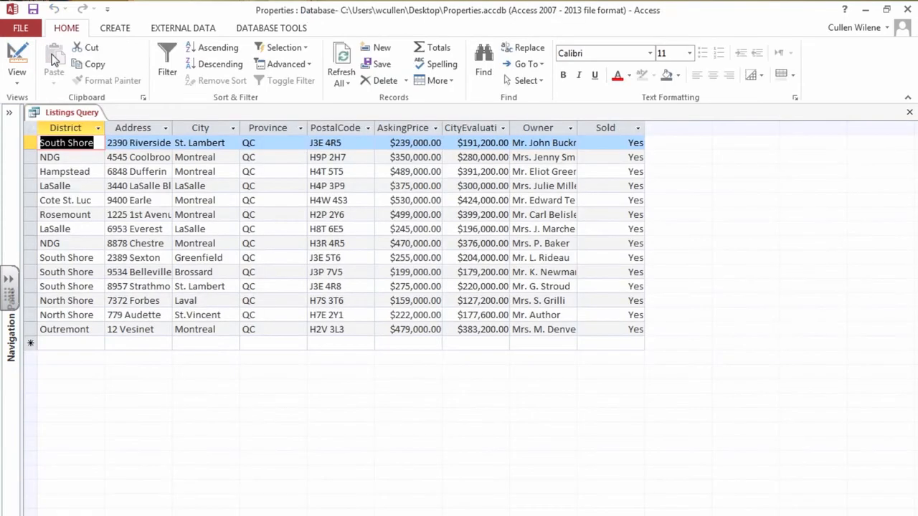
mouse_move(103, 400)
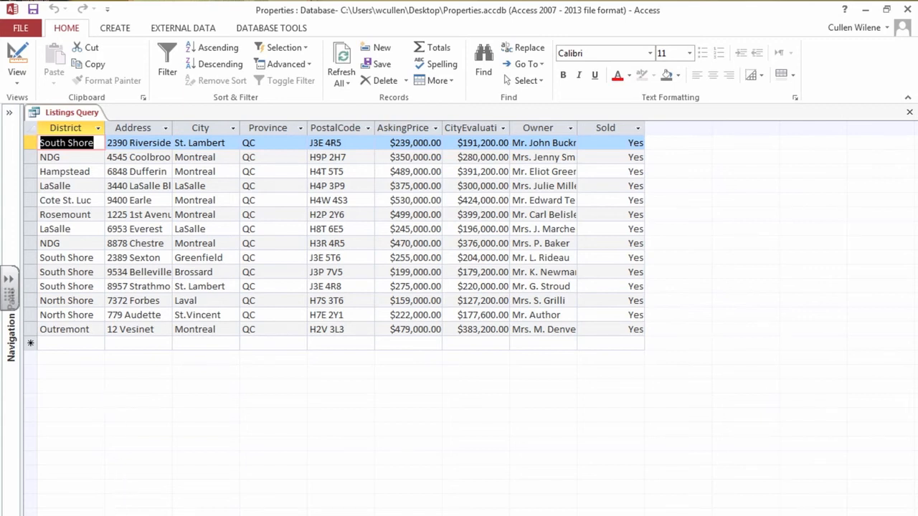
mouse_move(210, 507)
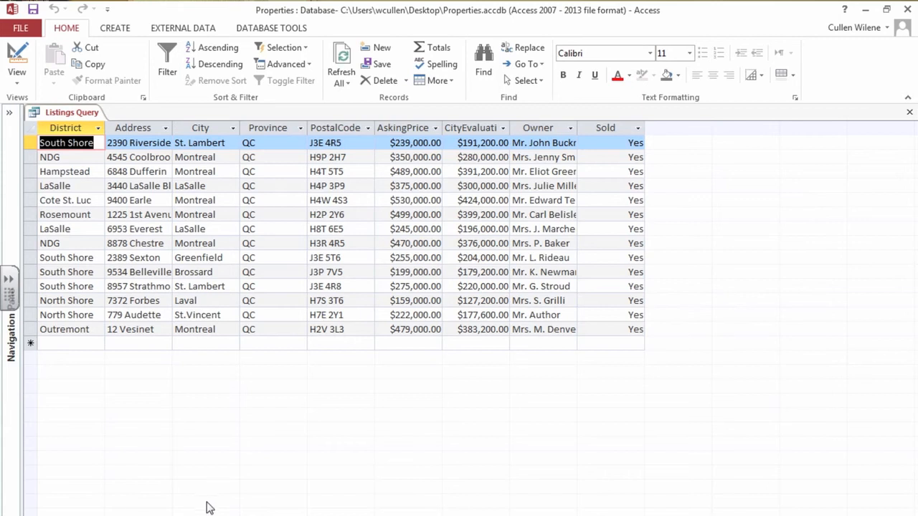
mouse_move(603, 201)
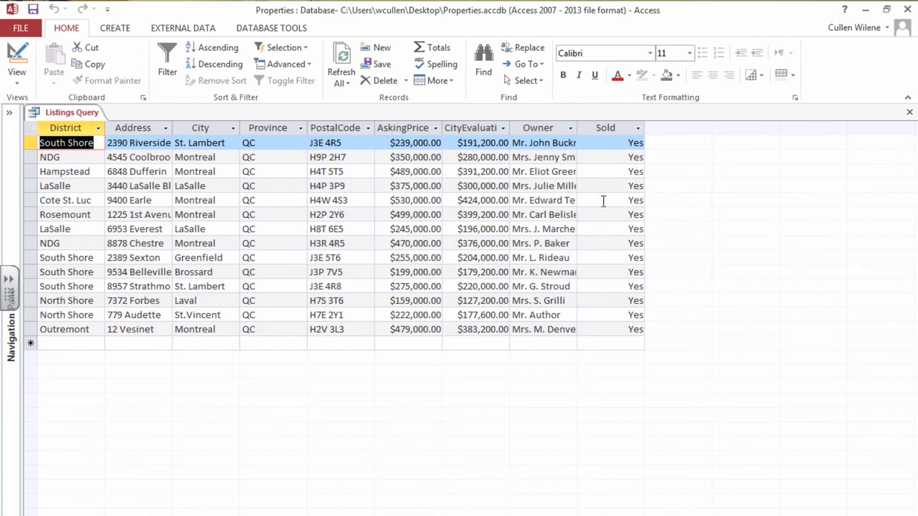
mouse_move(609, 359)
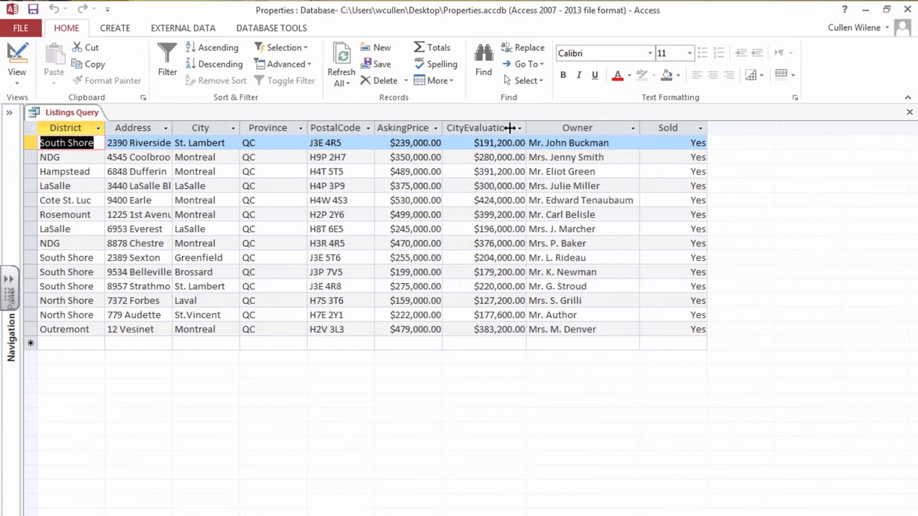
mouse_move(172, 127)
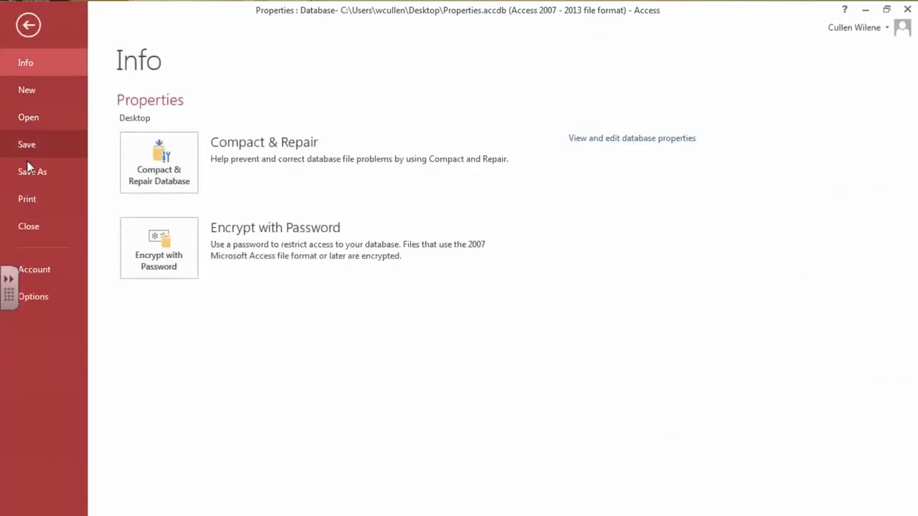
- Open the Listings Query print preview and switch the page to landscape
left_click(26, 198)
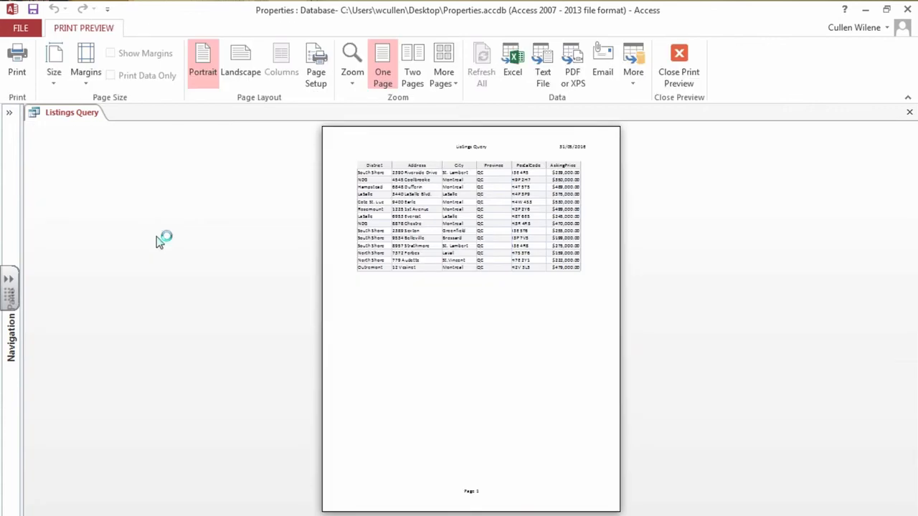
mouse_move(208, 358)
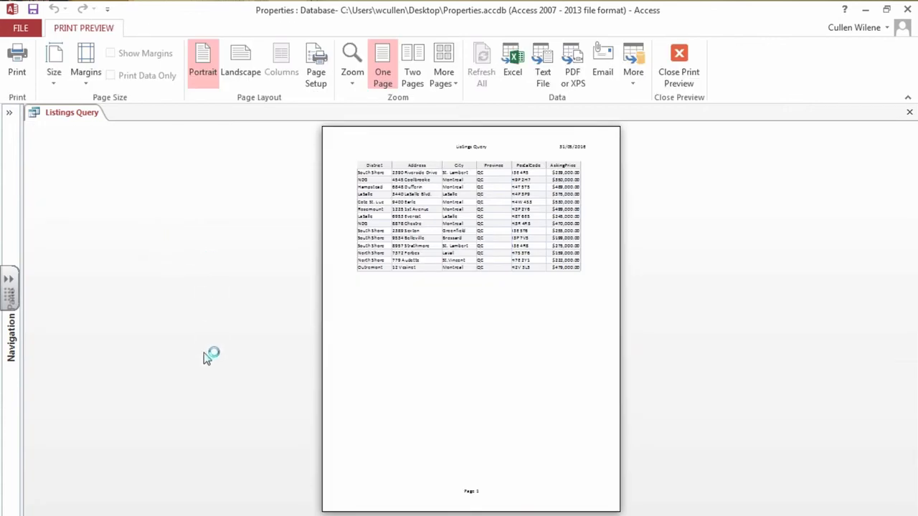
mouse_move(208, 355)
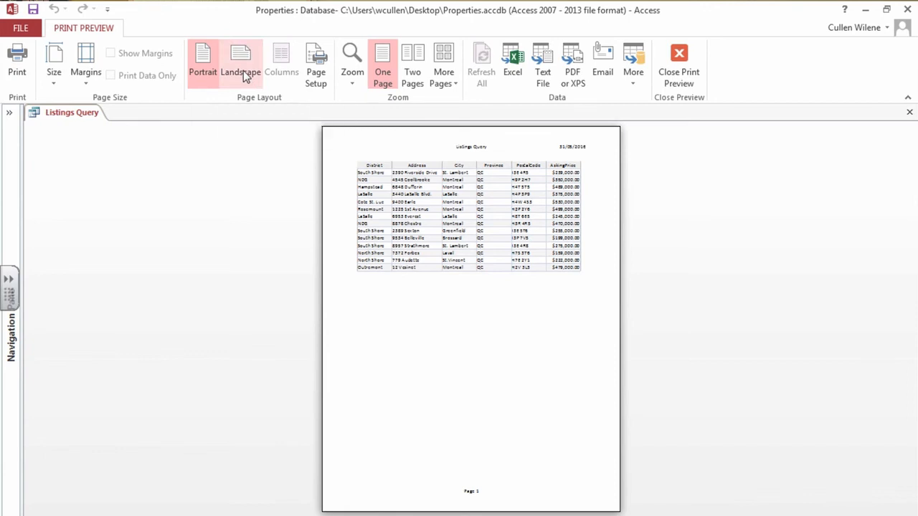
left_click(240, 64)
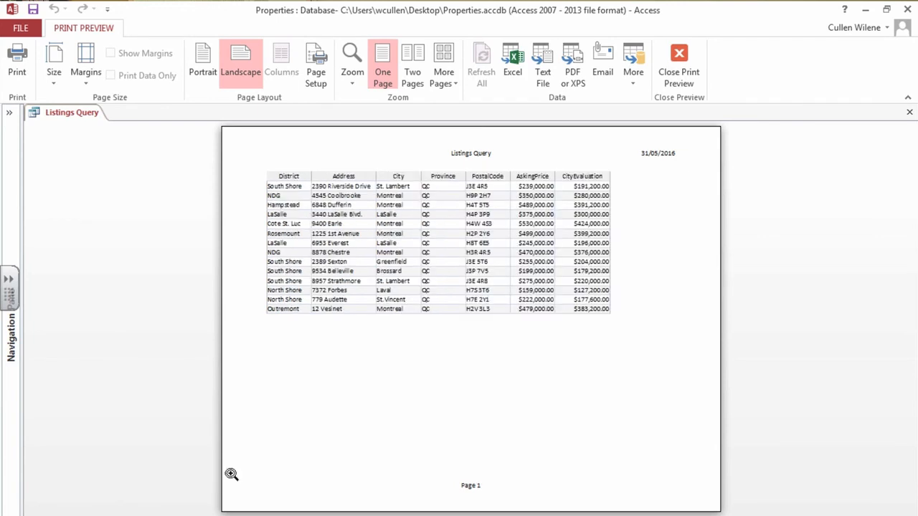
mouse_move(547, 323)
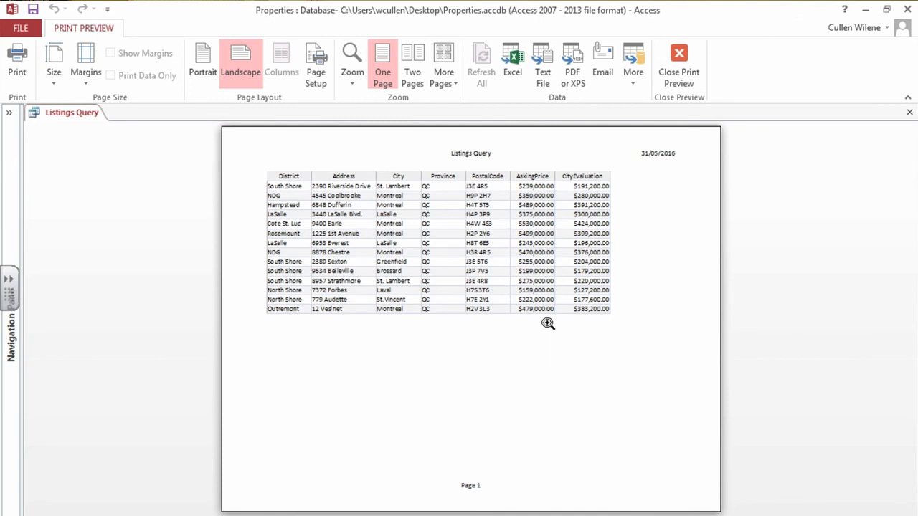
mouse_move(531, 317)
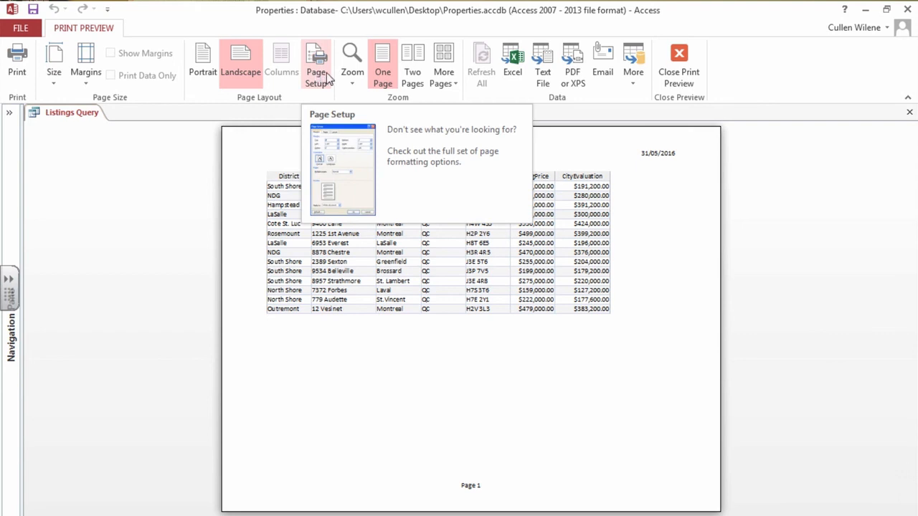
- Set the left and right page margins to 10 mm in Page Setup
left_click(315, 65)
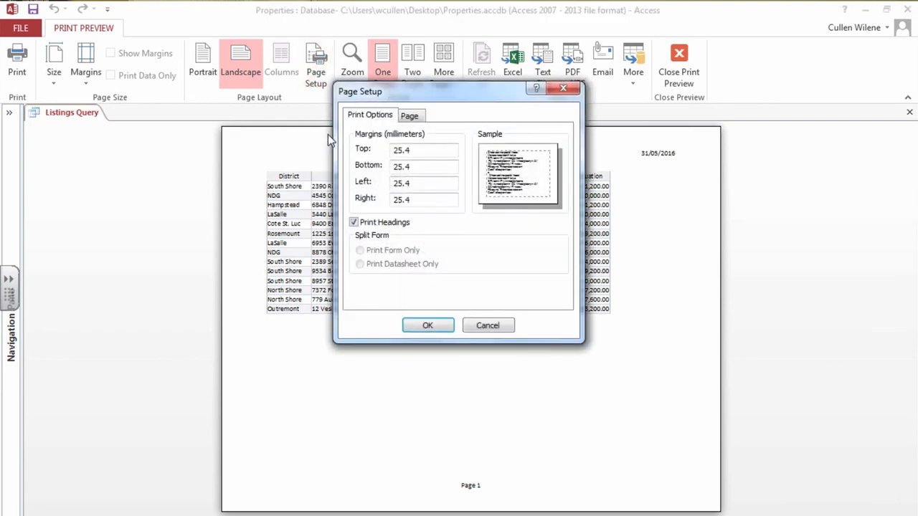
left_click(423, 182)
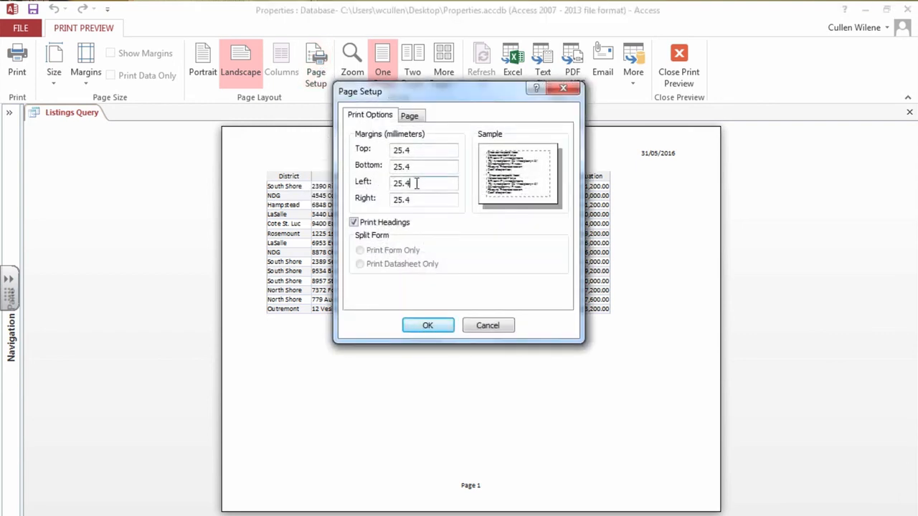
triple_click(423, 183)
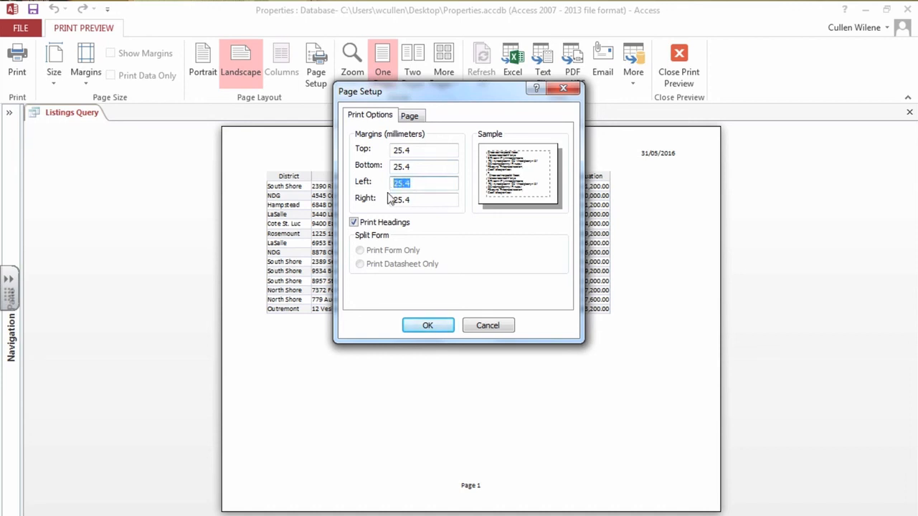
type("12")
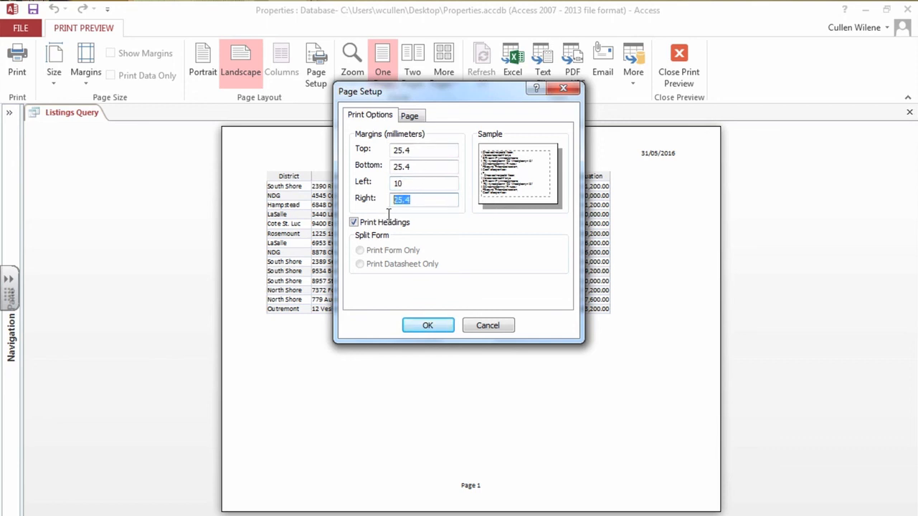
type("10.")
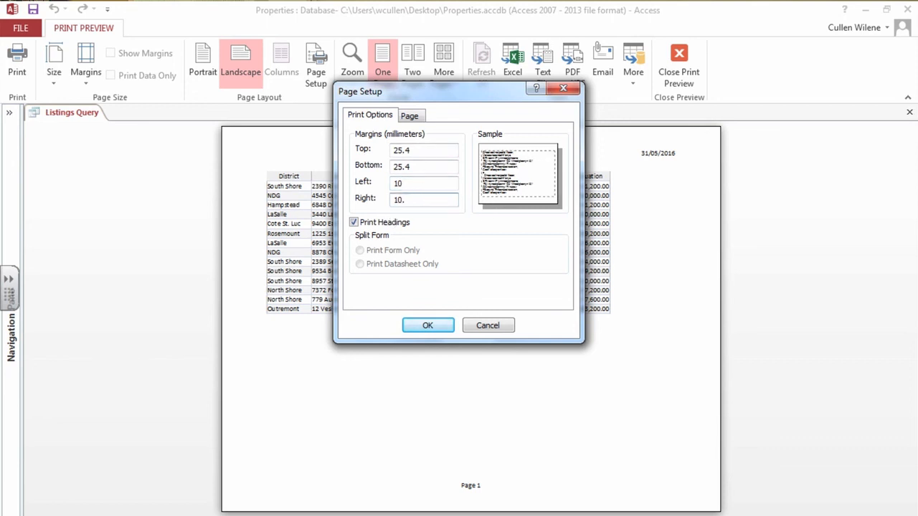
left_click(427, 325)
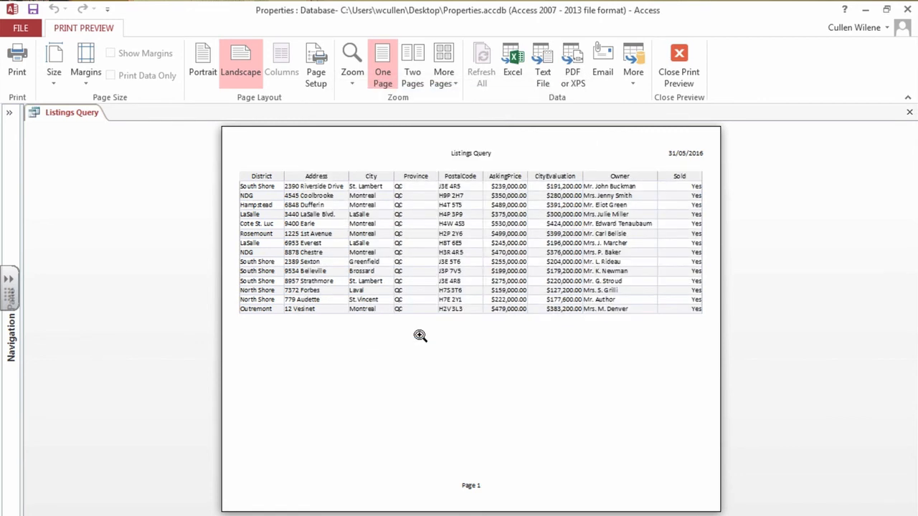